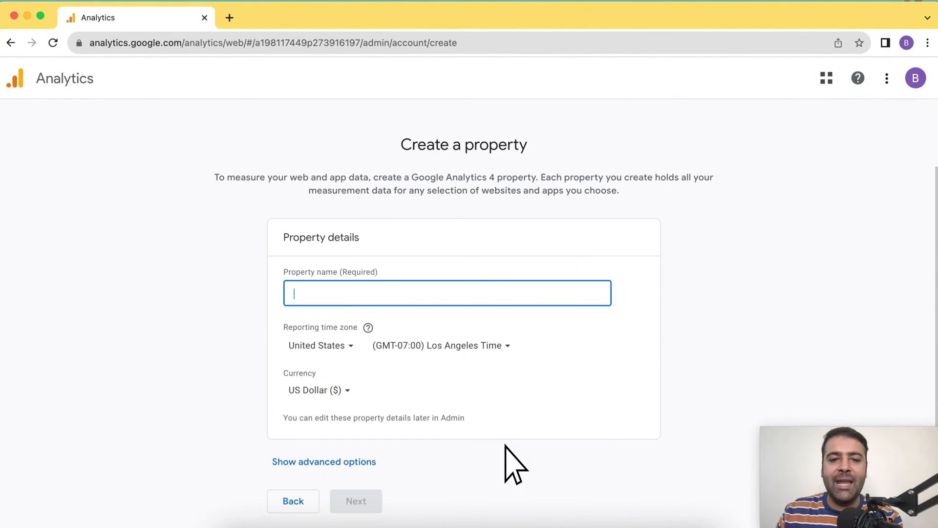
Enter 'Youtube Tutorial' as the property name, continue, and view the User acquisition report
type("Youtube Tutorial")
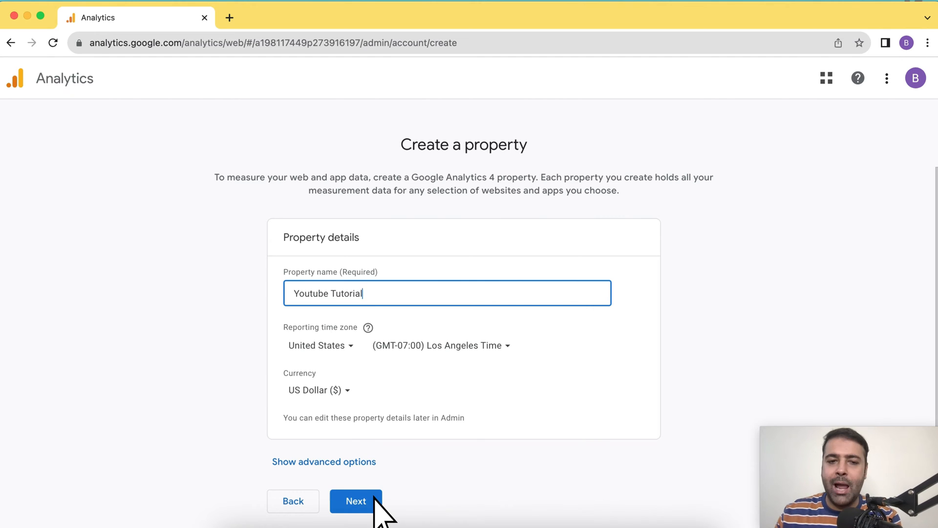
left_click(356, 501)
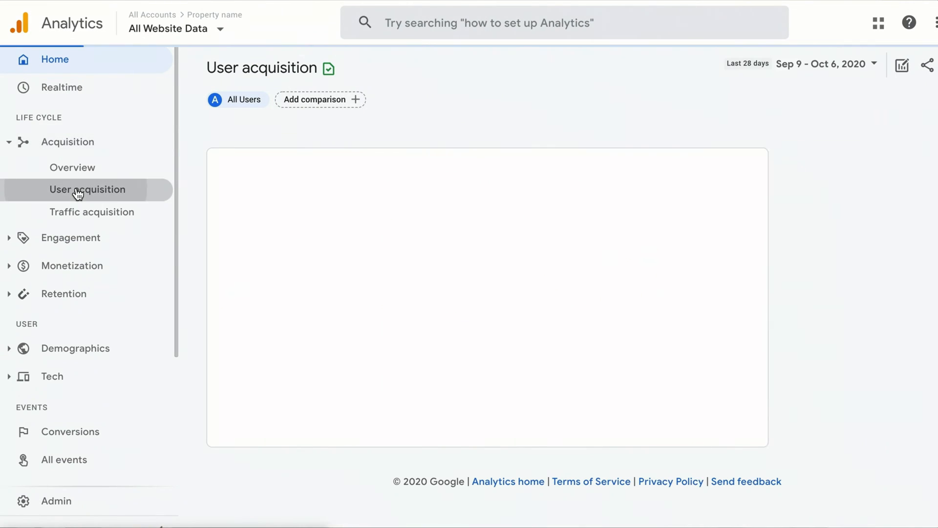
left_click(87, 190)
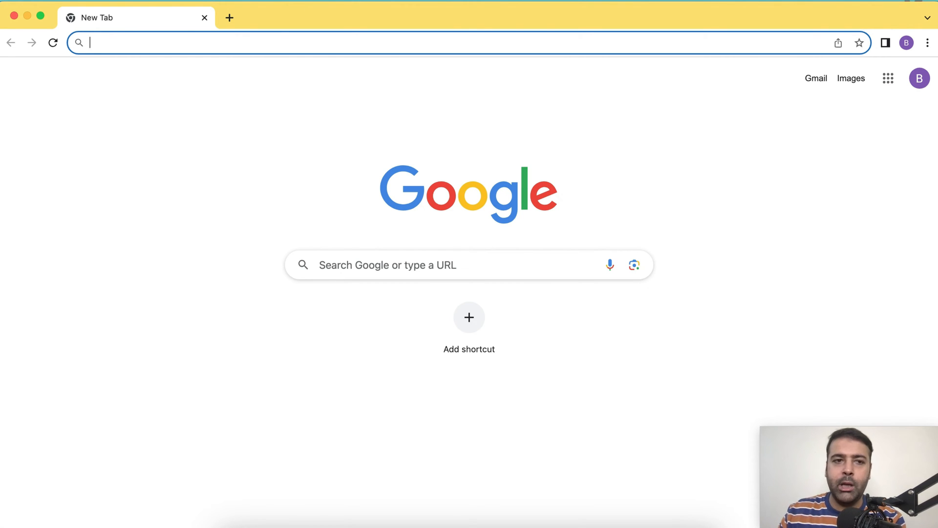
Load Google Analytics and look over the account list for the WebSensePro Test property
type("ana")
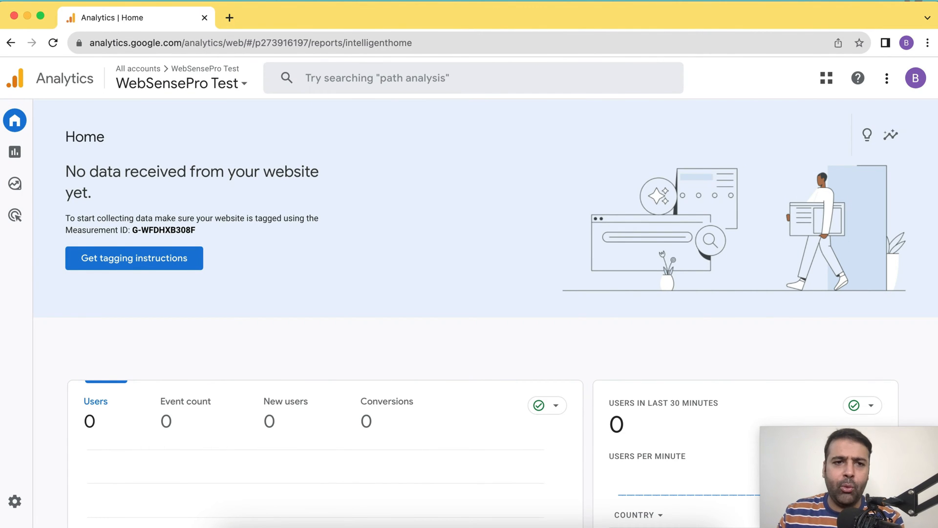
left_click(177, 83)
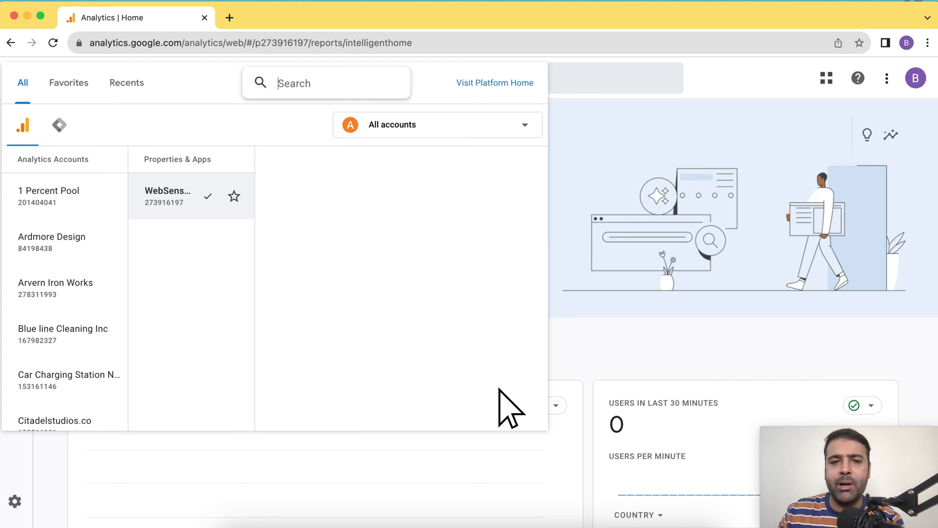
mouse_move(264, 419)
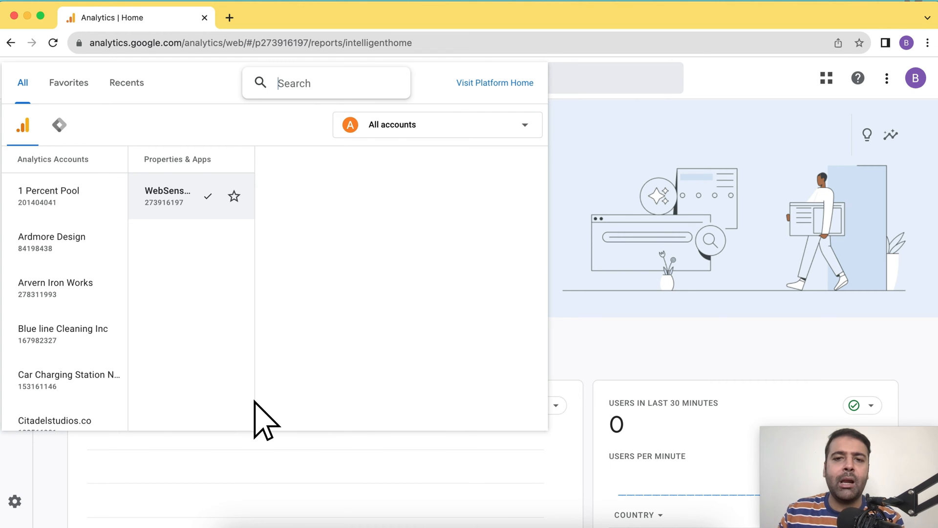
left_click(167, 196)
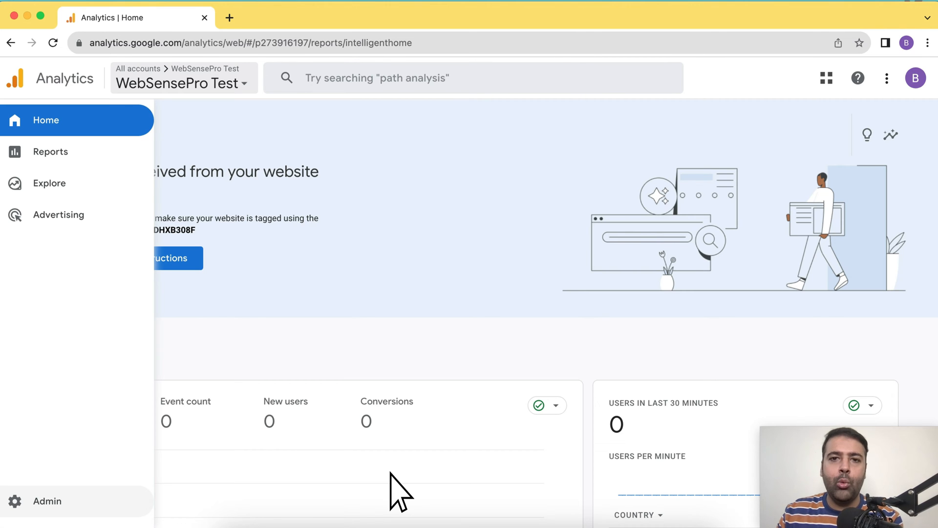
mouse_move(412, 266)
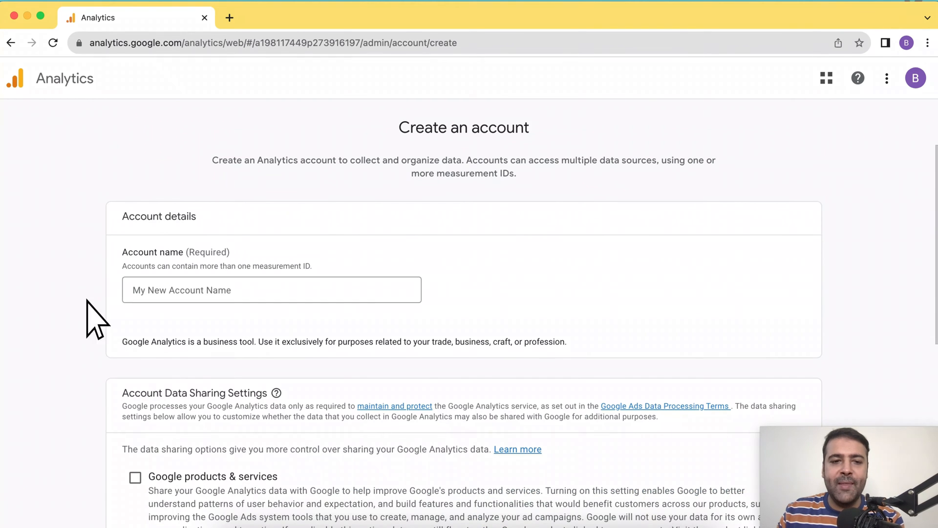
Name the new account, keep the sharing settings, and name the property 'Youtube Tutorial'
left_click(271, 290)
type("Youtube Tutorial")
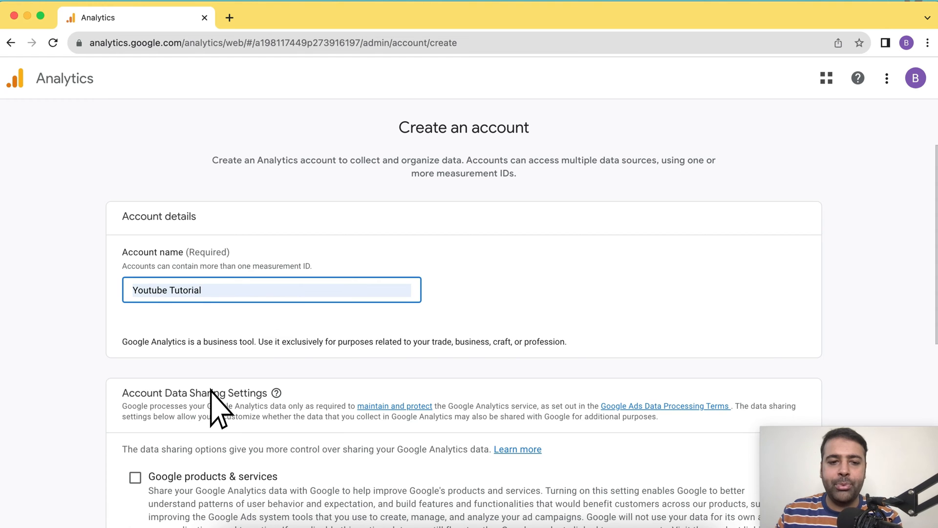
scroll("down", 3)
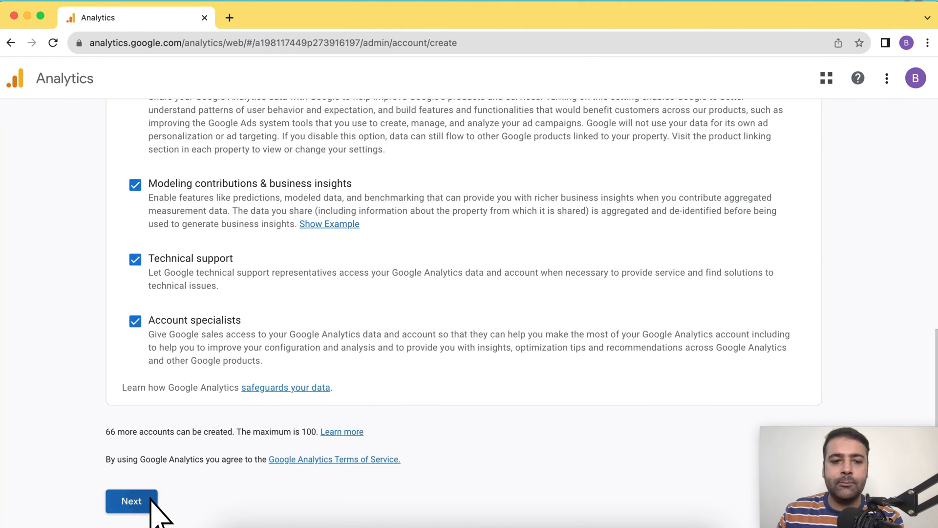
left_click(131, 501)
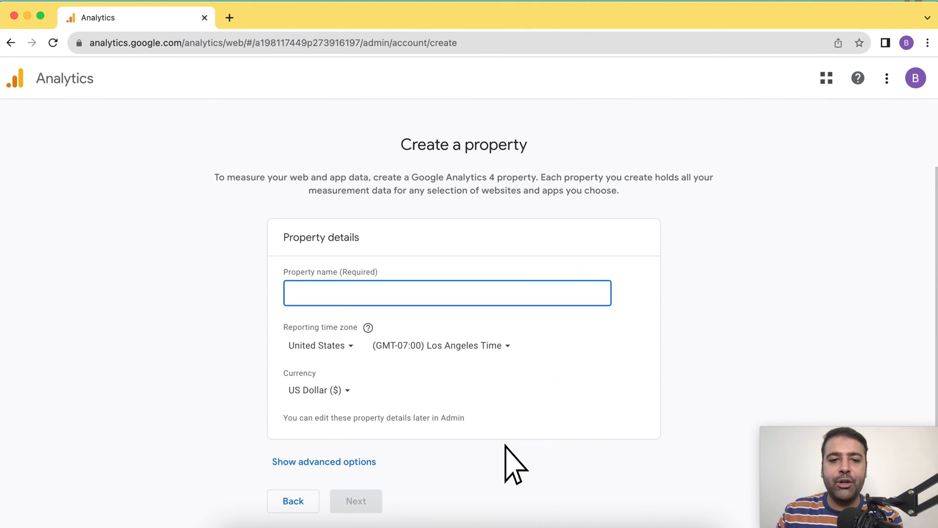
type("y")
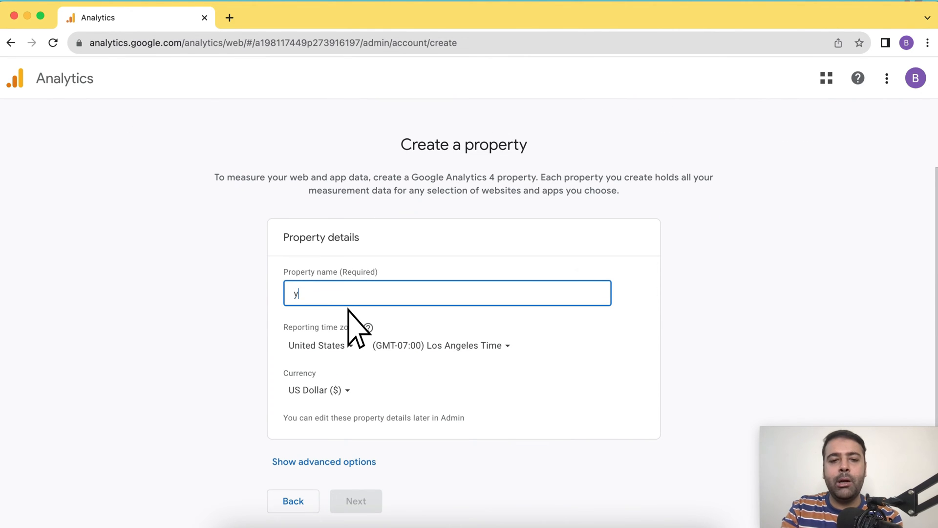
type("outube Tuto")
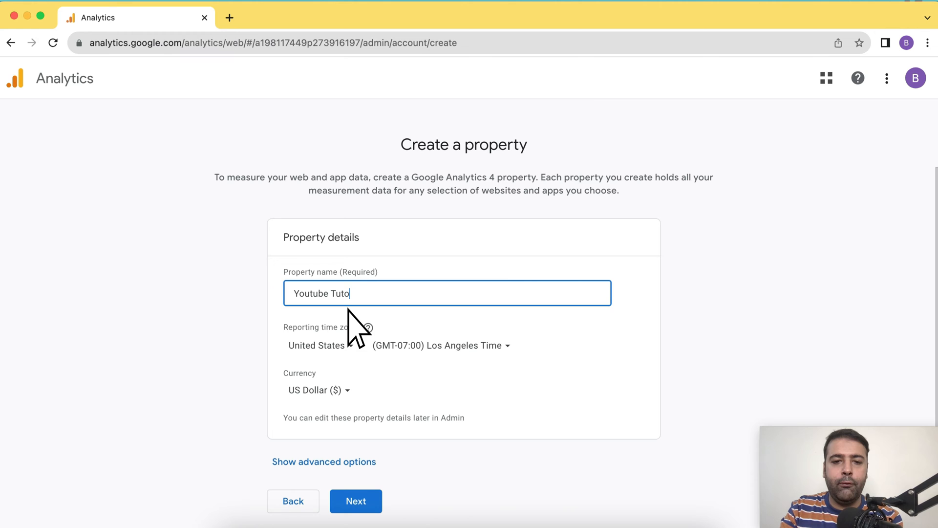
type("rial")
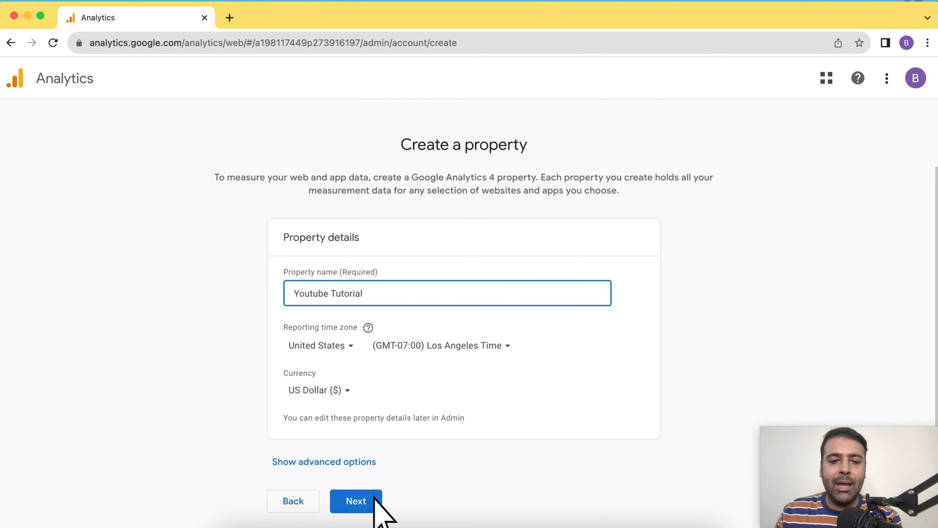
left_click(355, 501)
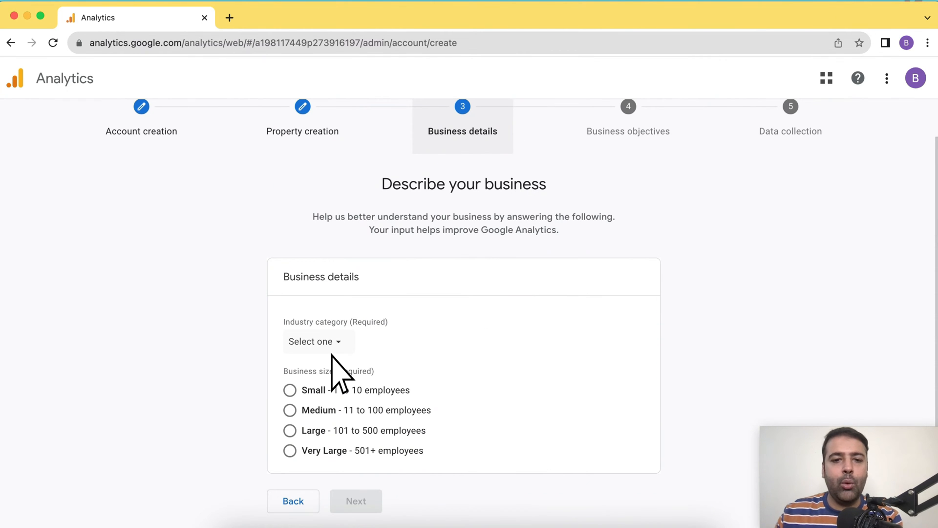
Set the industry to Computers & Electronics and business size to Medium
left_click(314, 341)
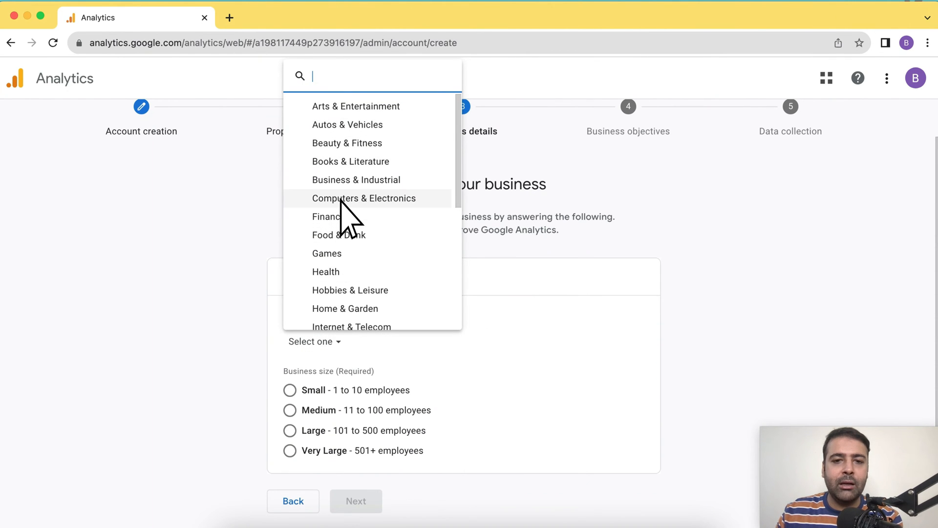
left_click(364, 198)
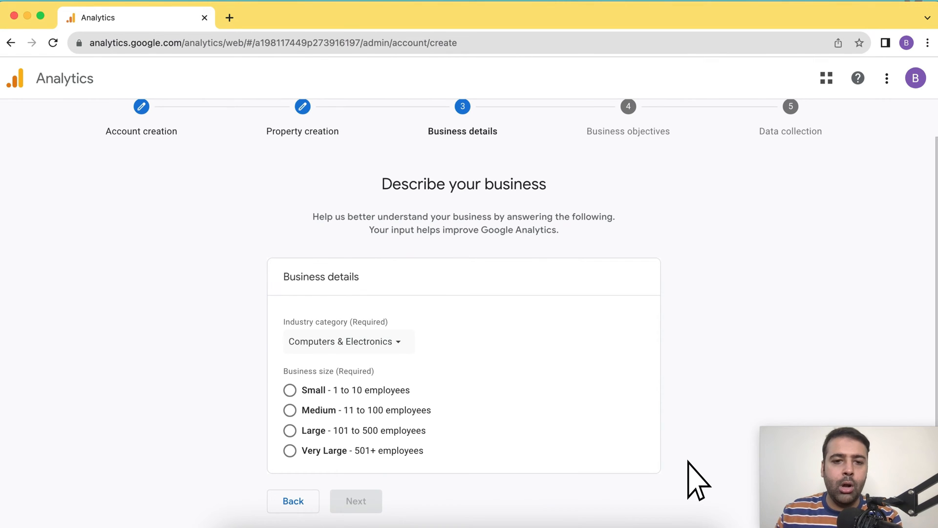
mouse_move(656, 473)
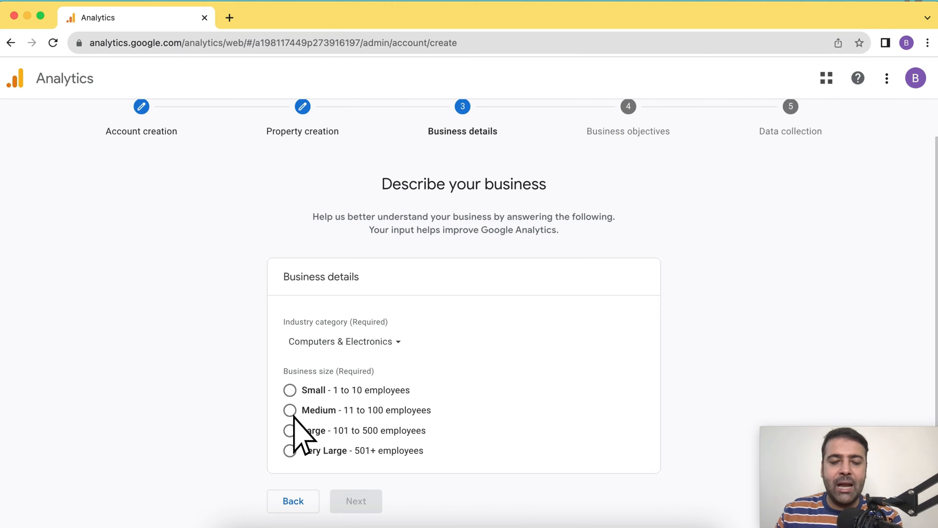
left_click(290, 410)
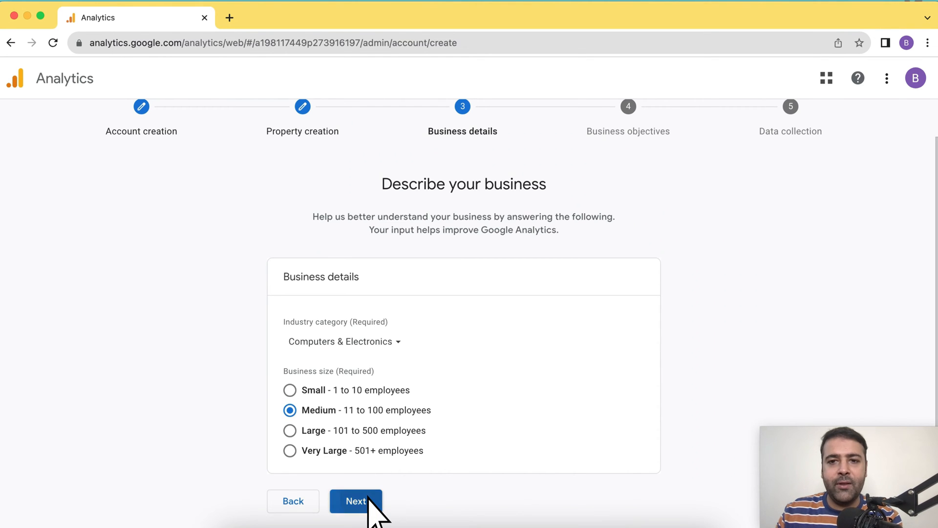
left_click(356, 501)
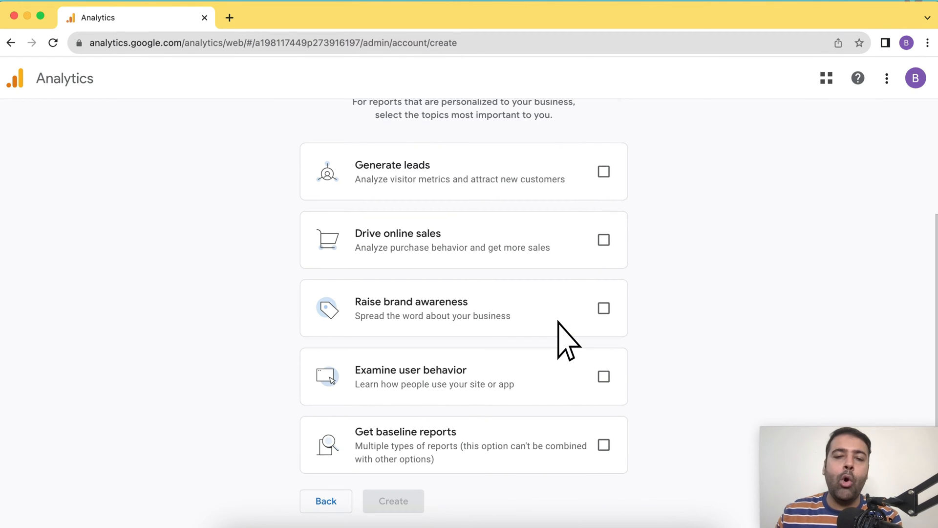
mouse_move(565, 496)
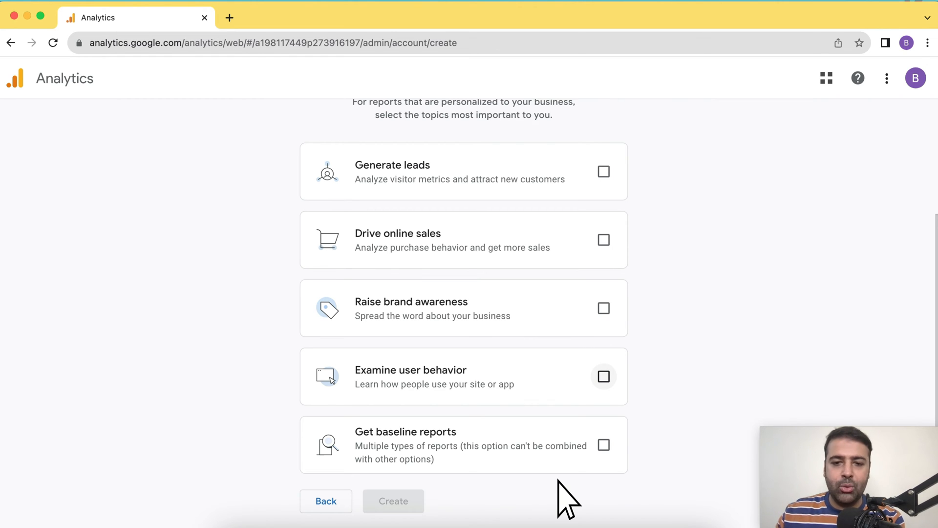
Choose the Examine user behavior objective, create the account, and accept the Data Processing Terms and terms of service
left_click(603, 376)
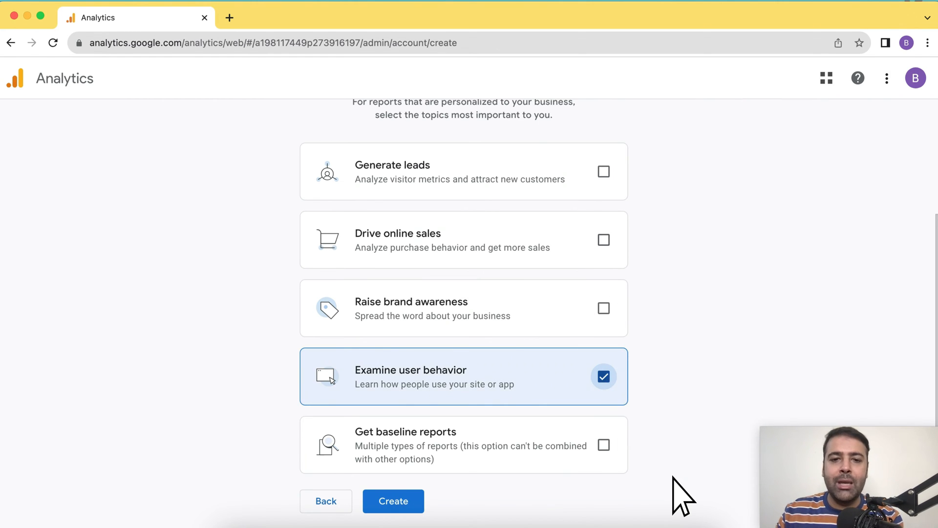
mouse_move(603, 171)
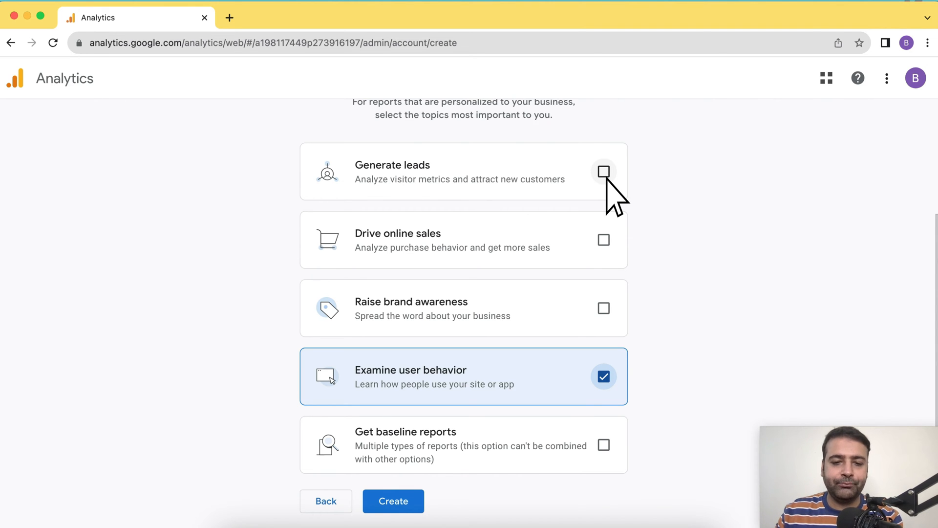
mouse_move(603, 240)
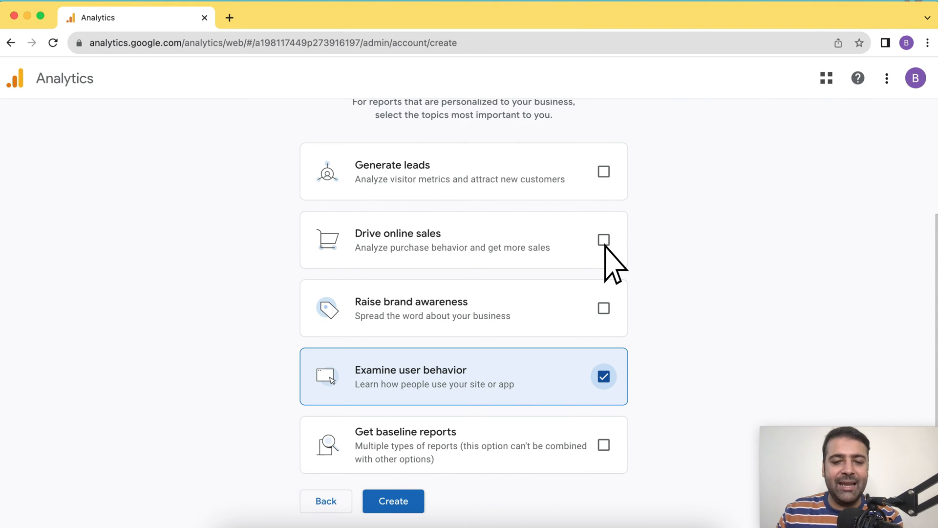
left_click(393, 501)
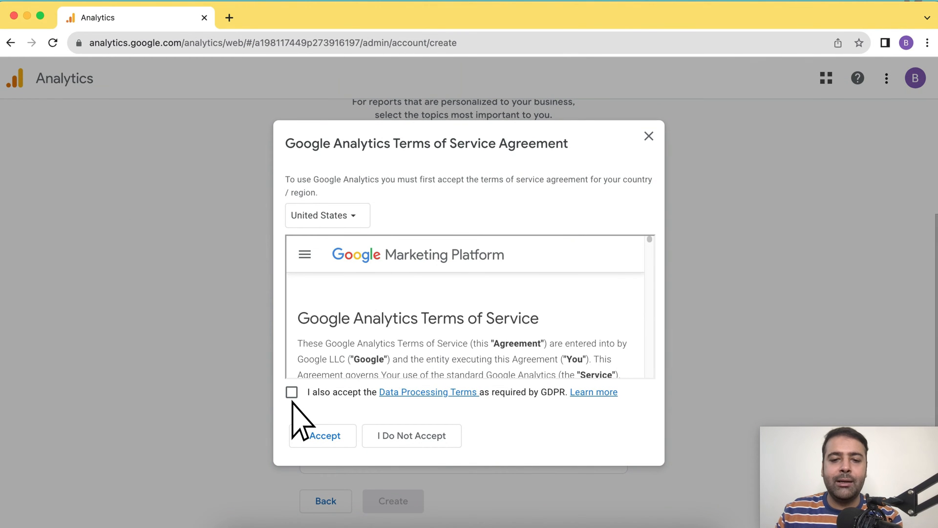
left_click(291, 392)
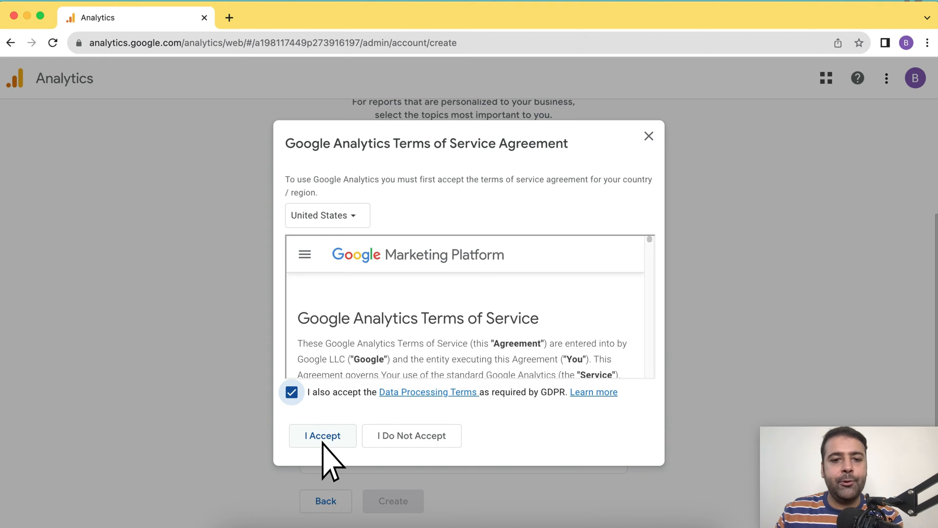
left_click(322, 435)
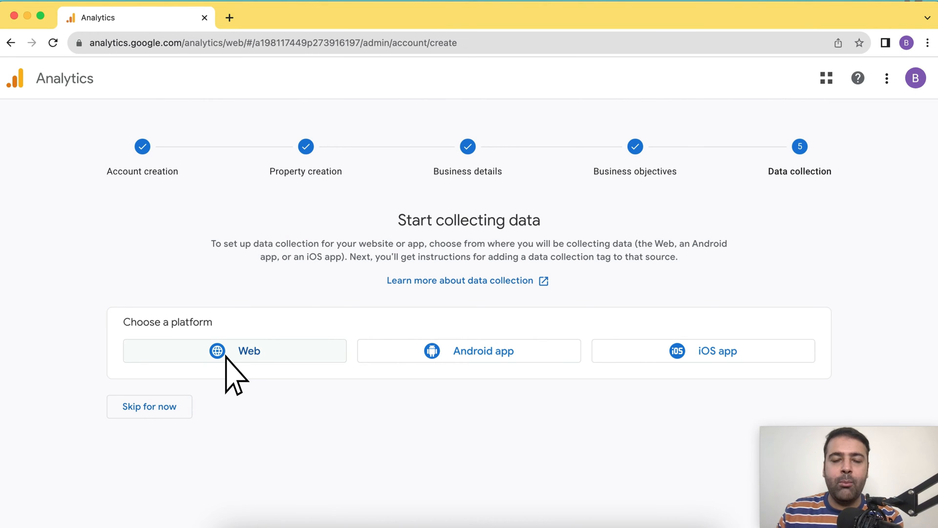
mouse_move(686, 485)
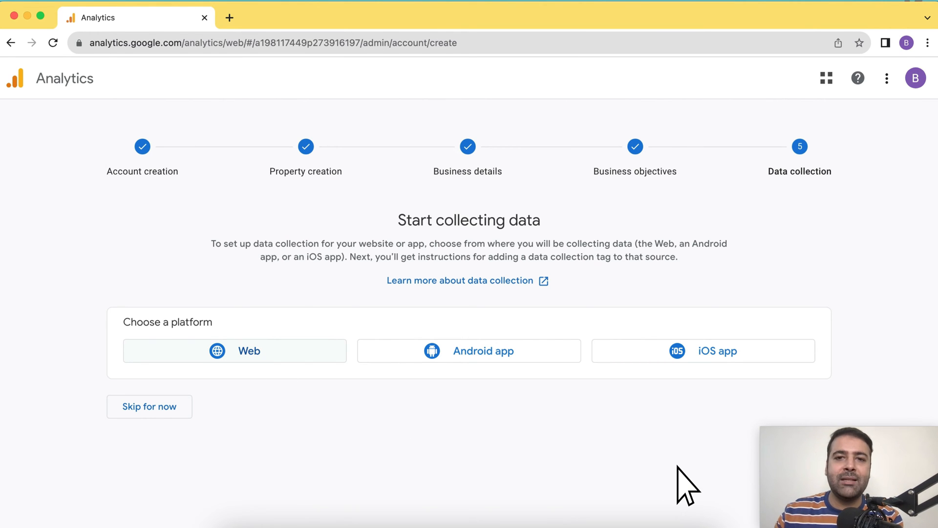
Create a web stream for devwebsensepro.myshopify.com named 'Dev WebSensePro'
left_click(233, 351)
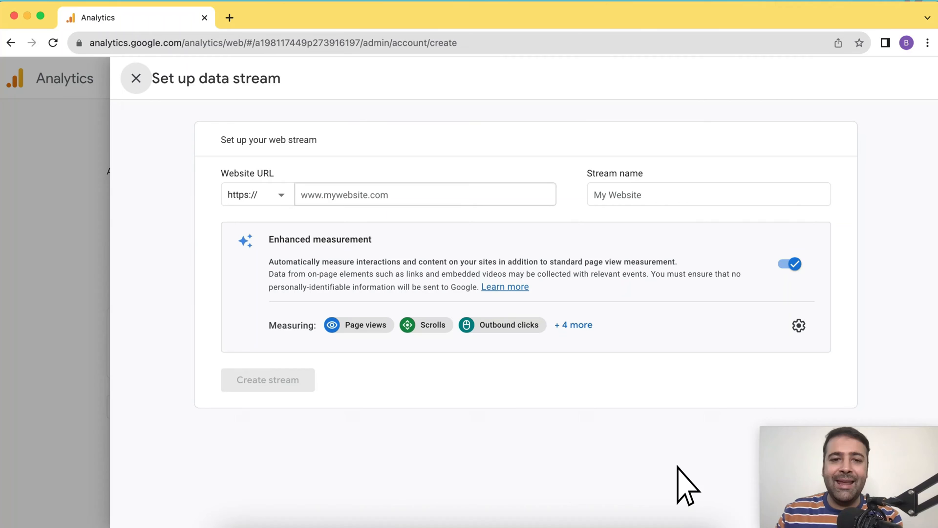
left_click(425, 194)
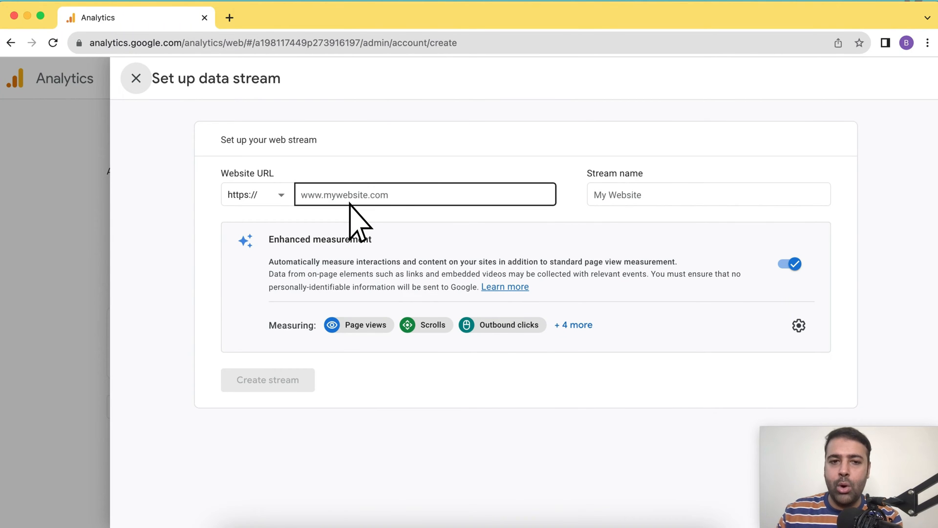
mouse_move(293, 120)
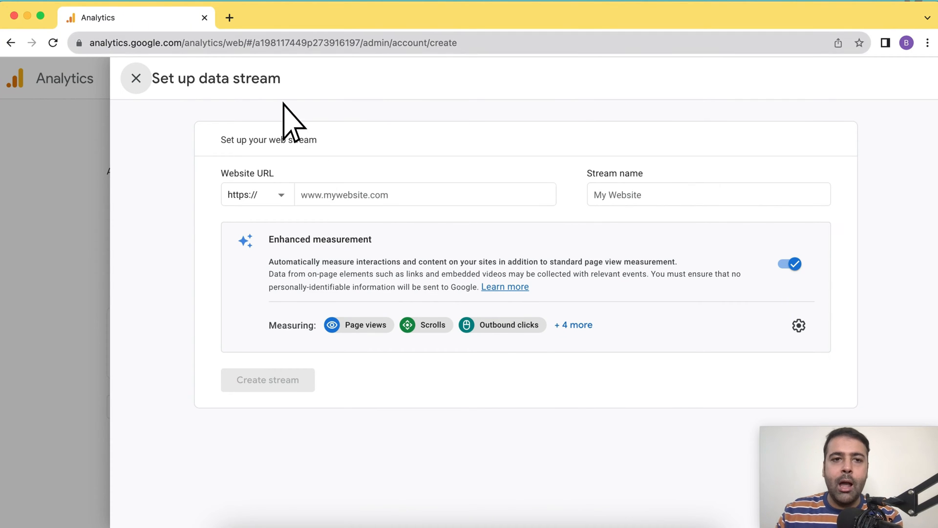
left_click(386, 18)
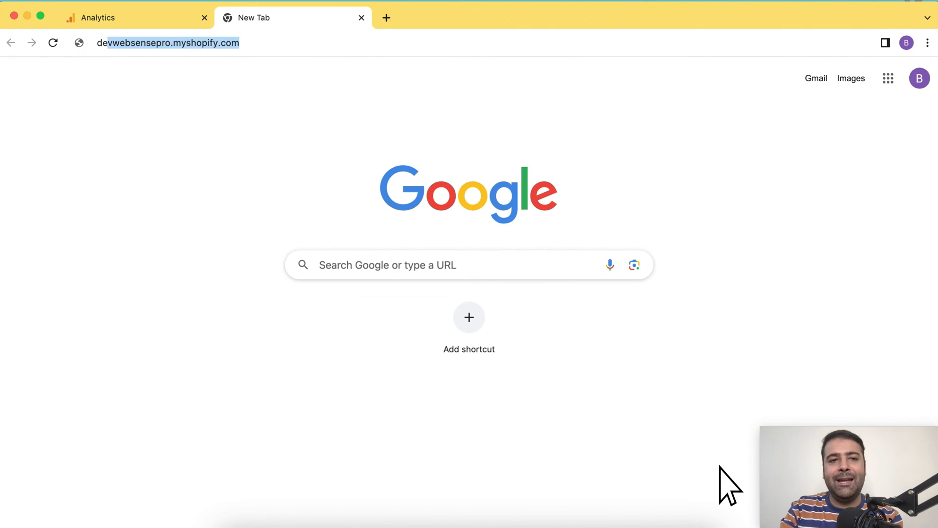
type("dev c++")
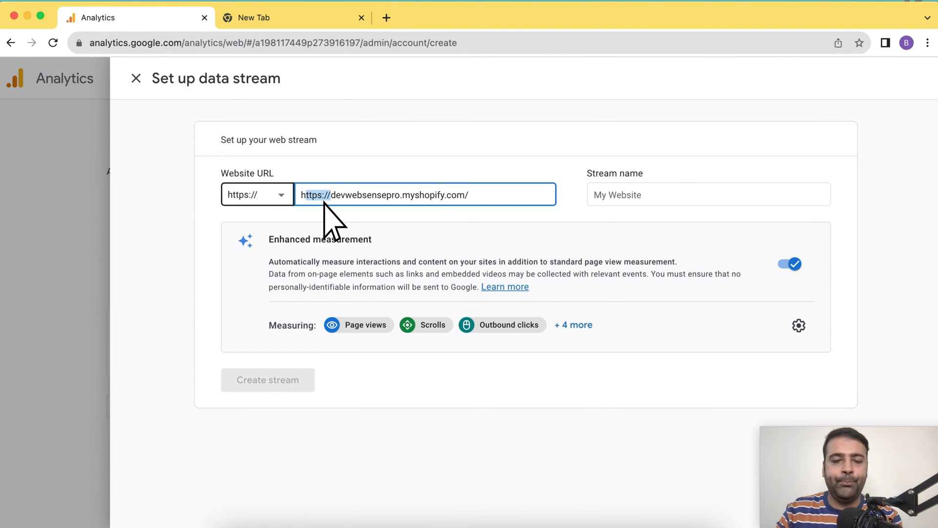
type("De")
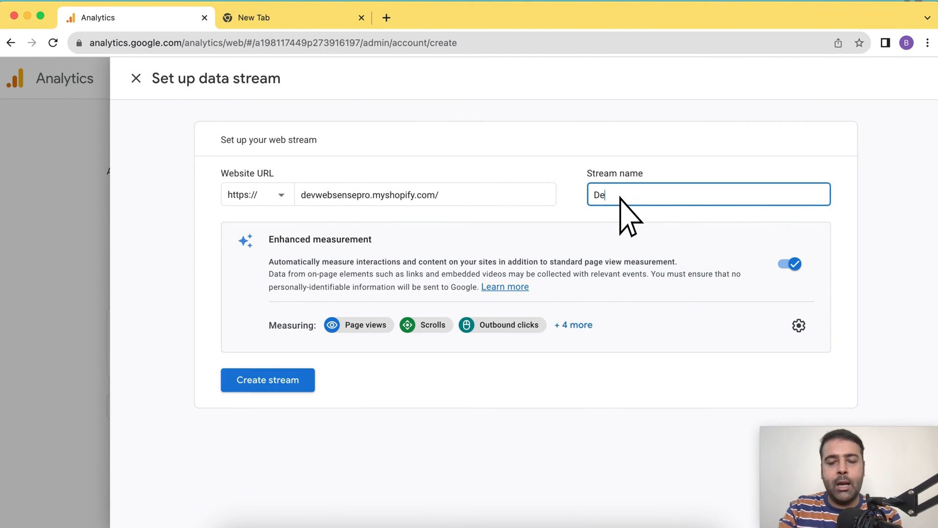
type("Dev WebSensePro")
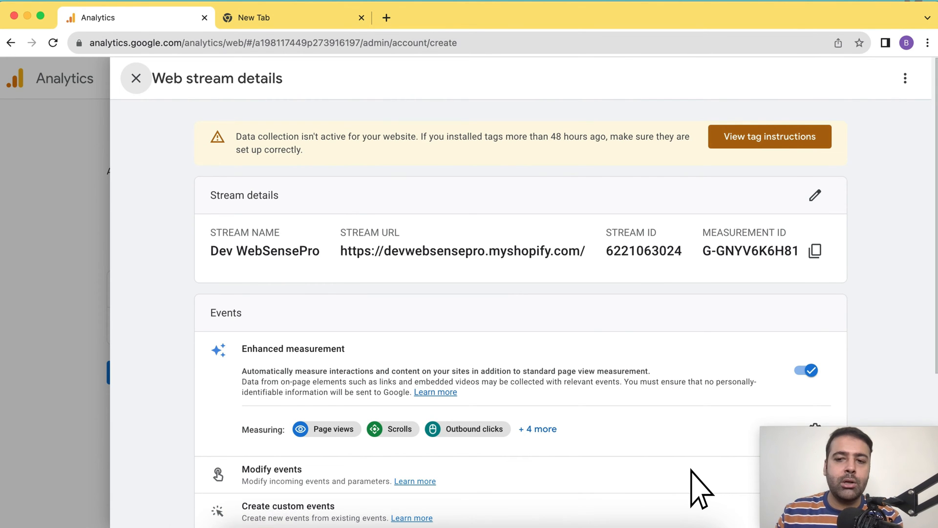
Go to Online Store > Themes in the Shopify admin to see the Dawn theme
left_click(769, 137)
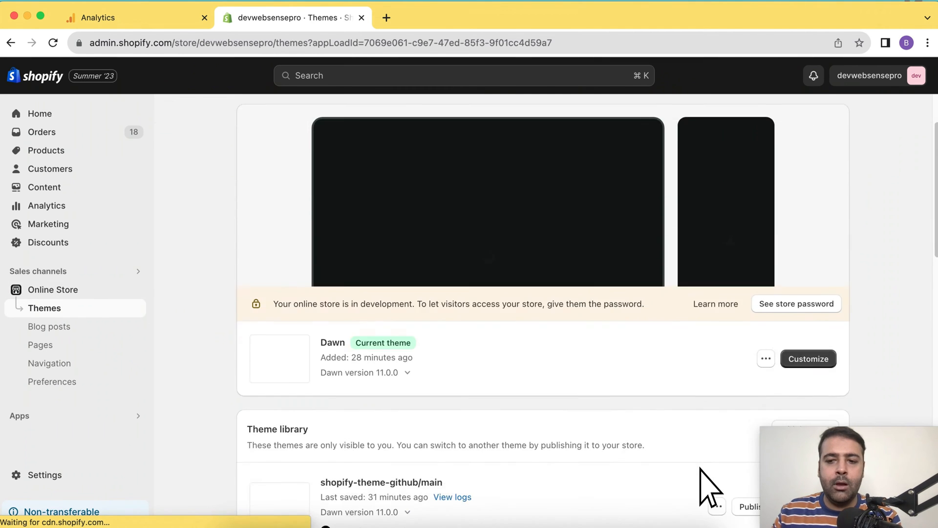
Delete the gtag script block from Dawn's theme.liquid, save, and return to Themes
scroll("down", 3)
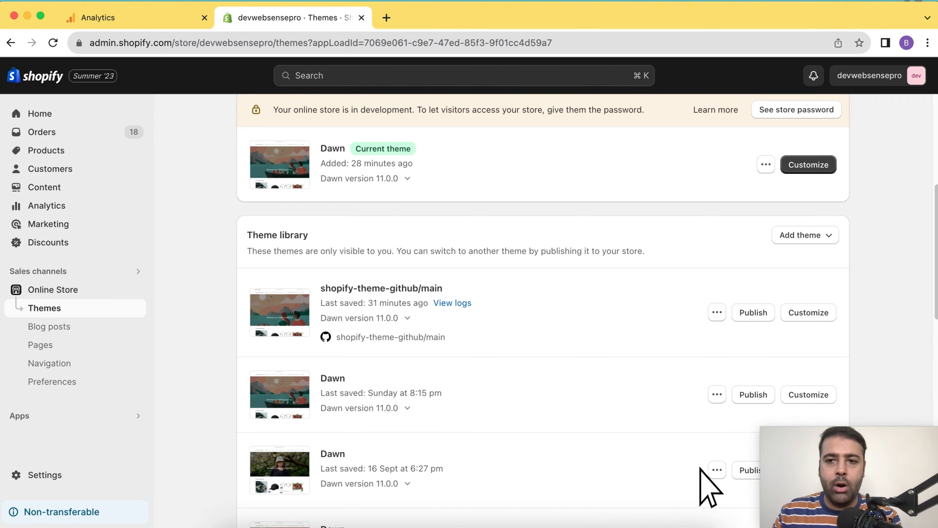
left_click(765, 165)
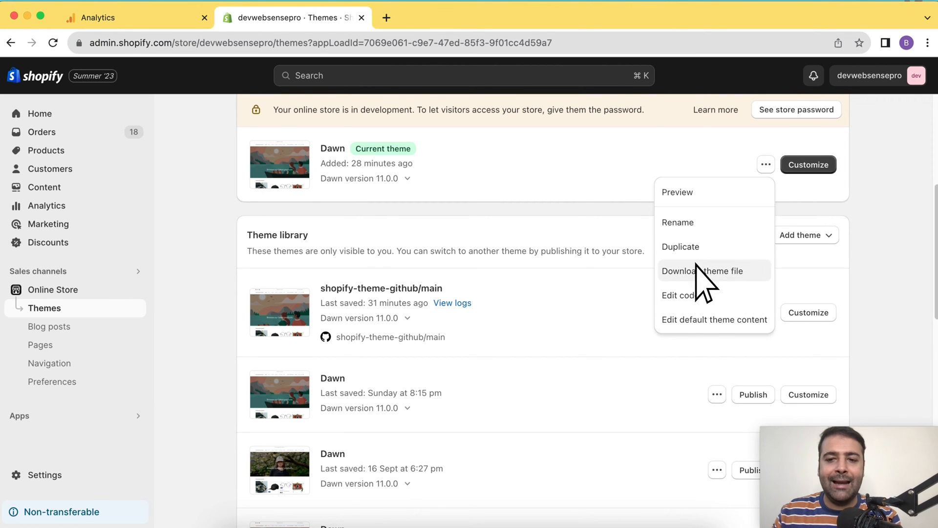
left_click(678, 295)
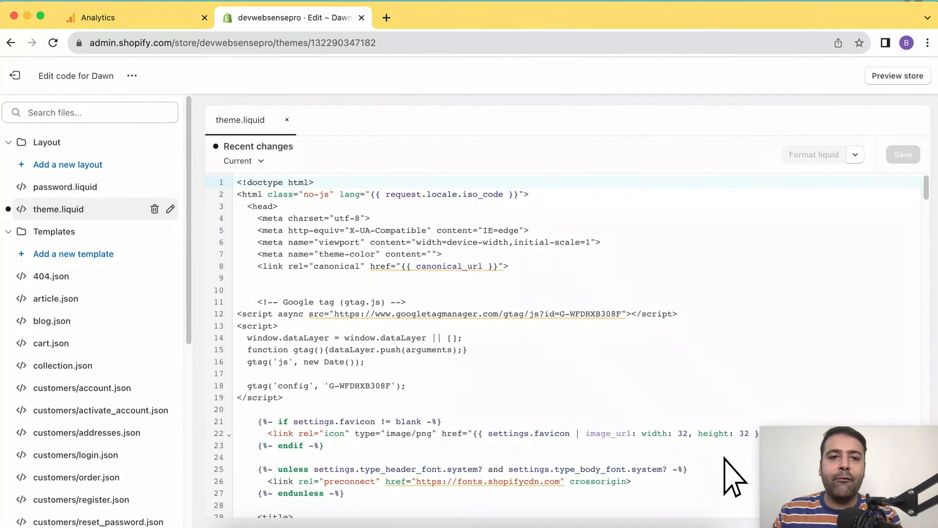
mouse_move(72, 233)
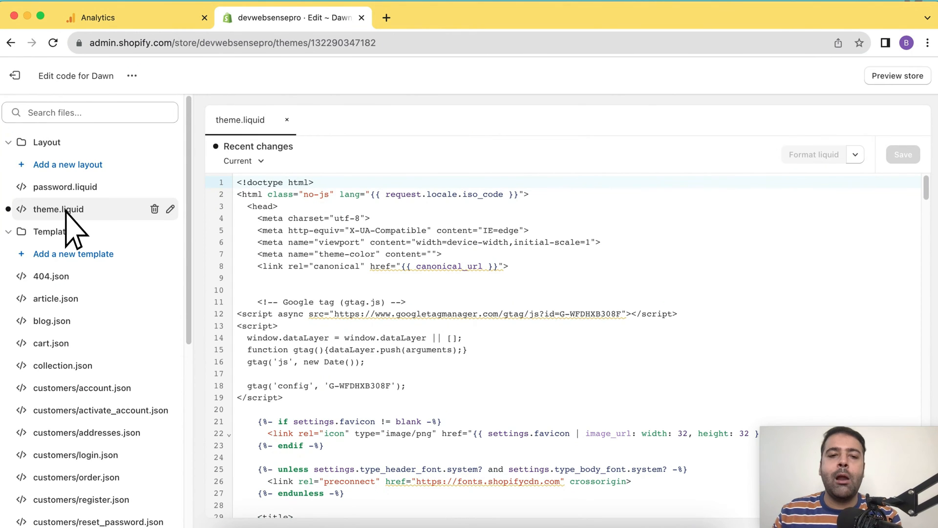
mouse_move(312, 197)
type("gtag")
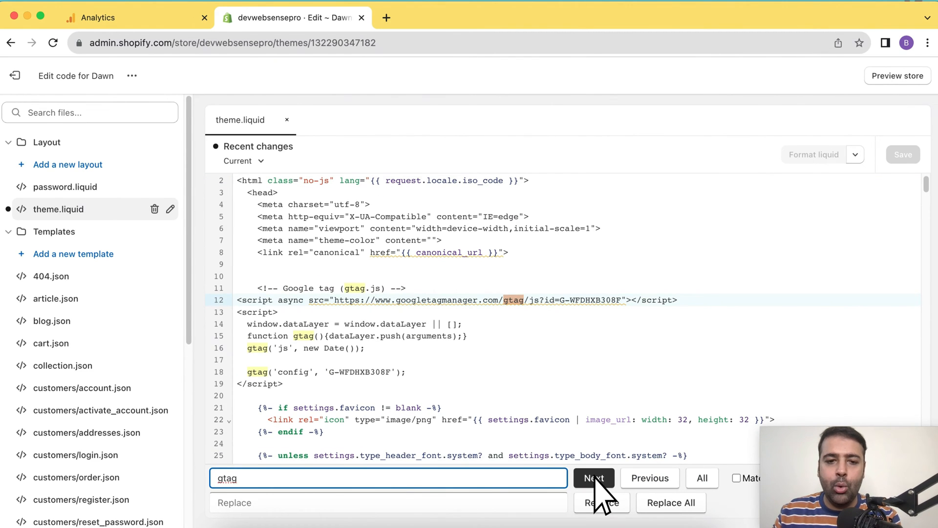
left_click(593, 478)
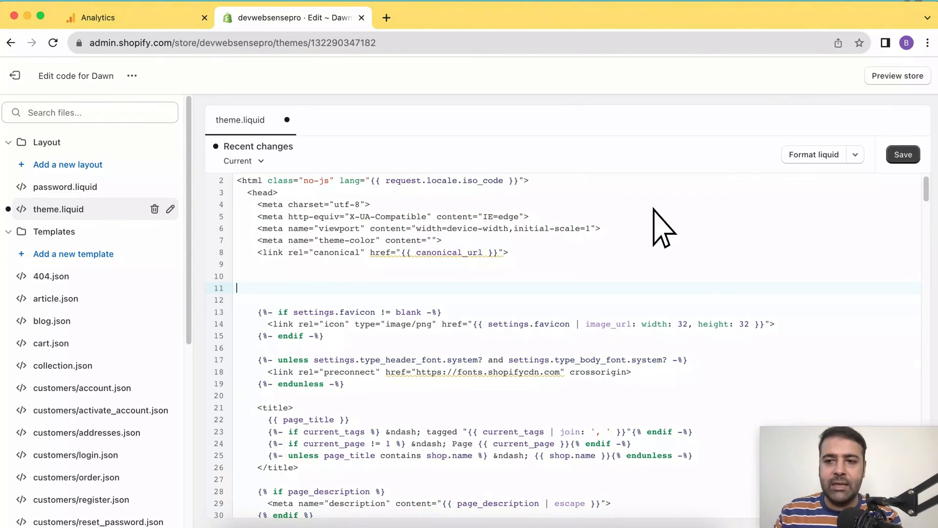
left_click(903, 155)
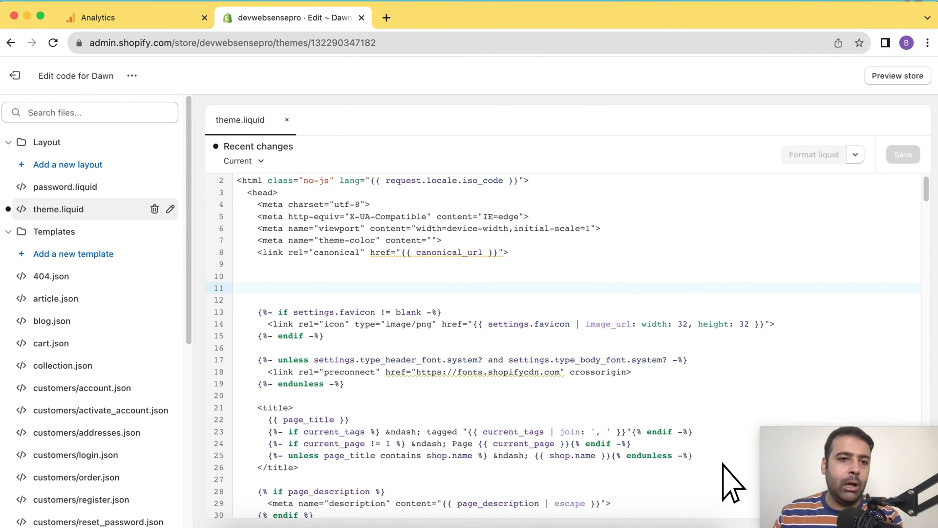
left_click(236, 288)
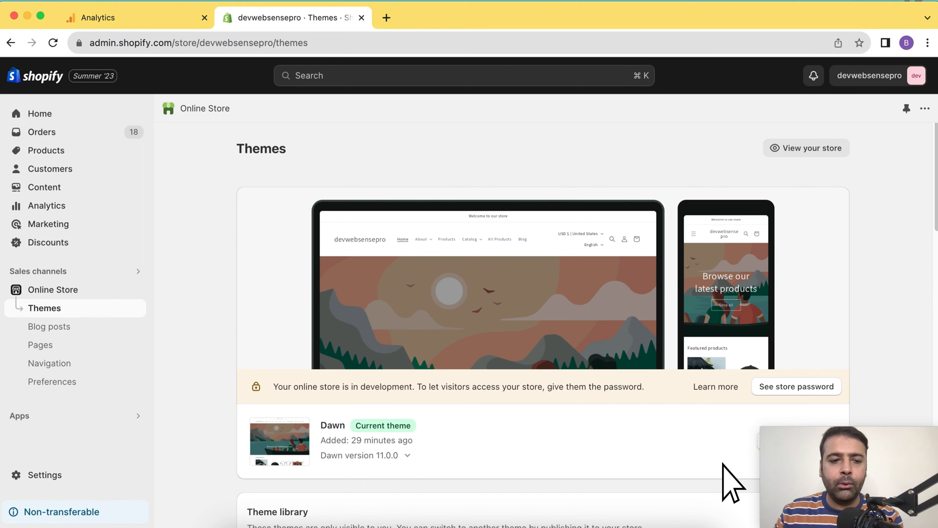
In Settings > Checkout, select and delete the Google Tag Manager code in the order status Additional scripts
left_click(44, 475)
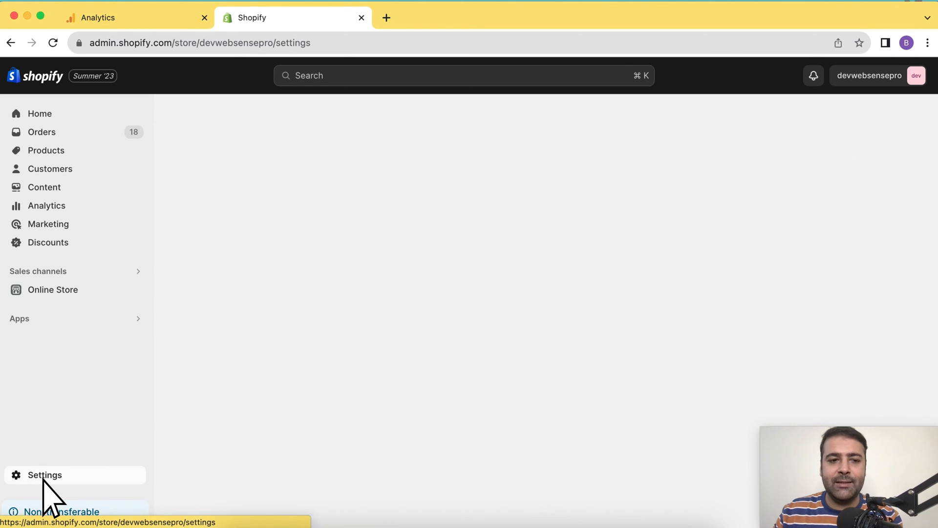
left_click(44, 475)
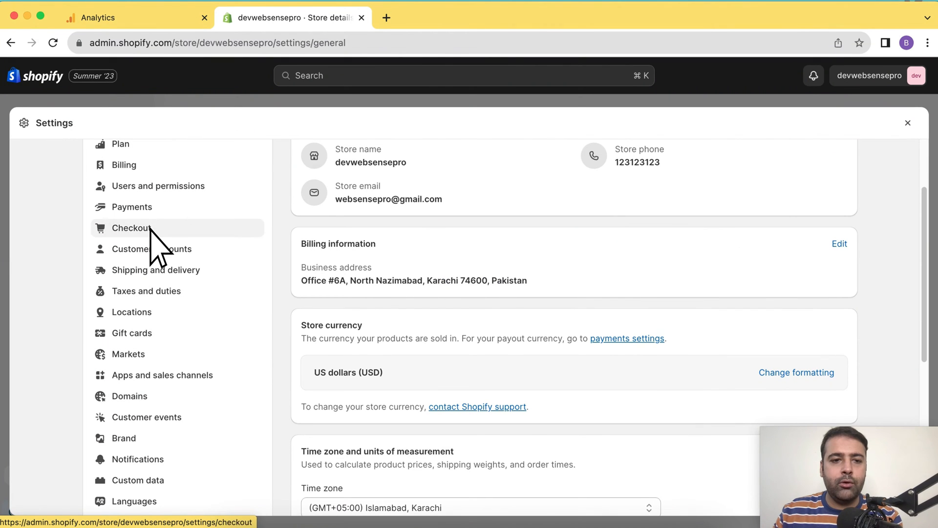
left_click(131, 228)
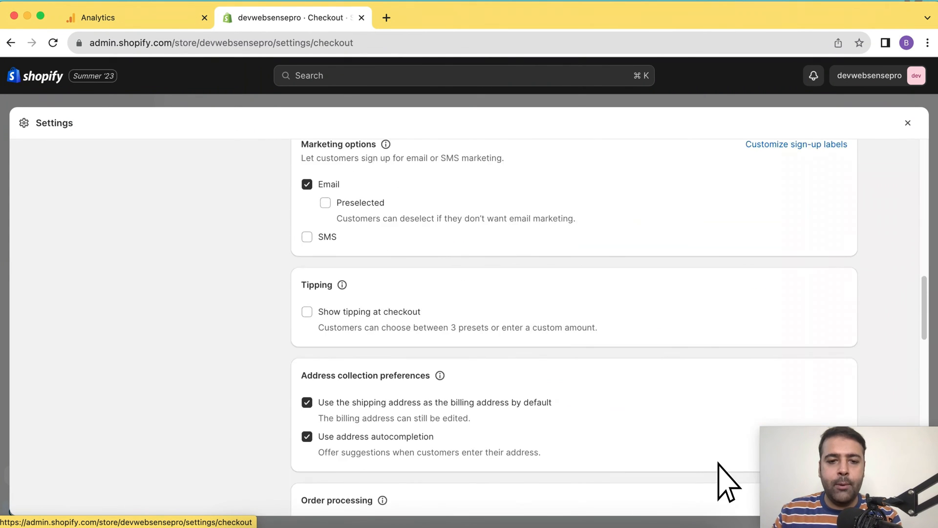
scroll("down", 3)
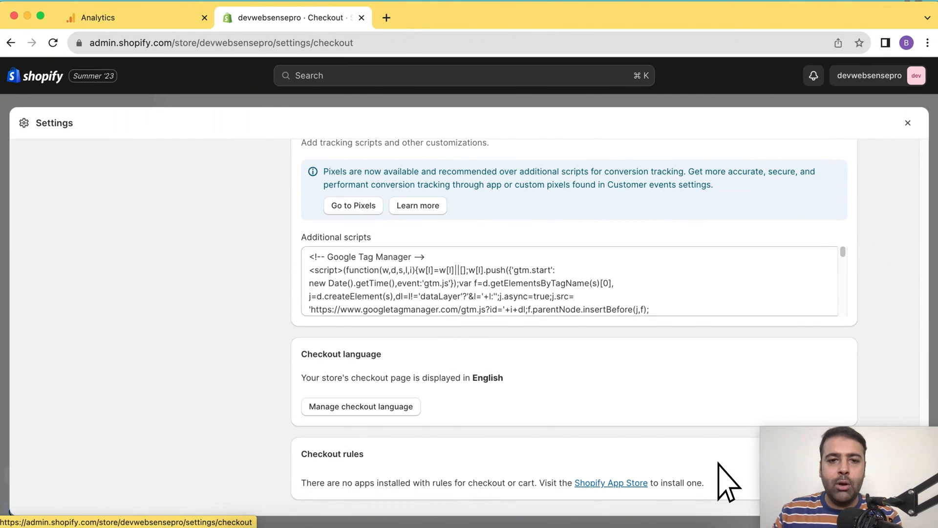
scroll("up", 3)
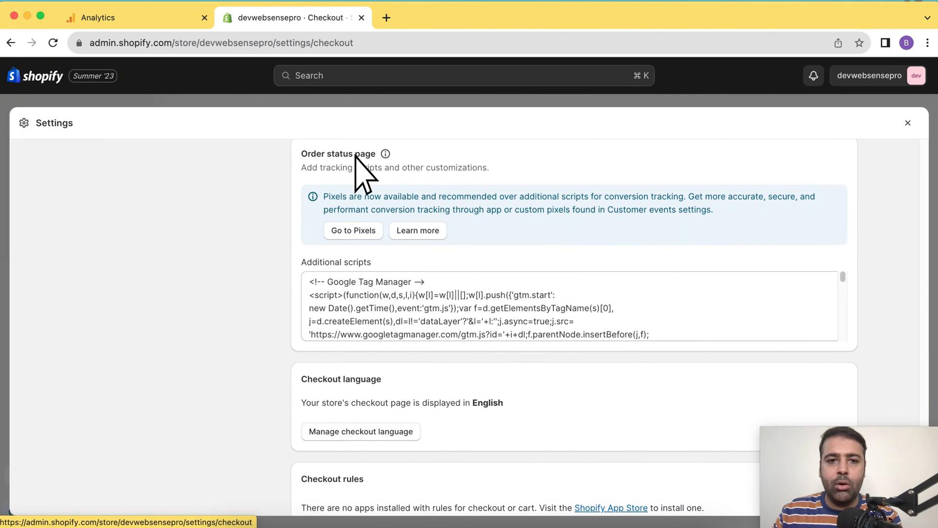
scroll("up", 3)
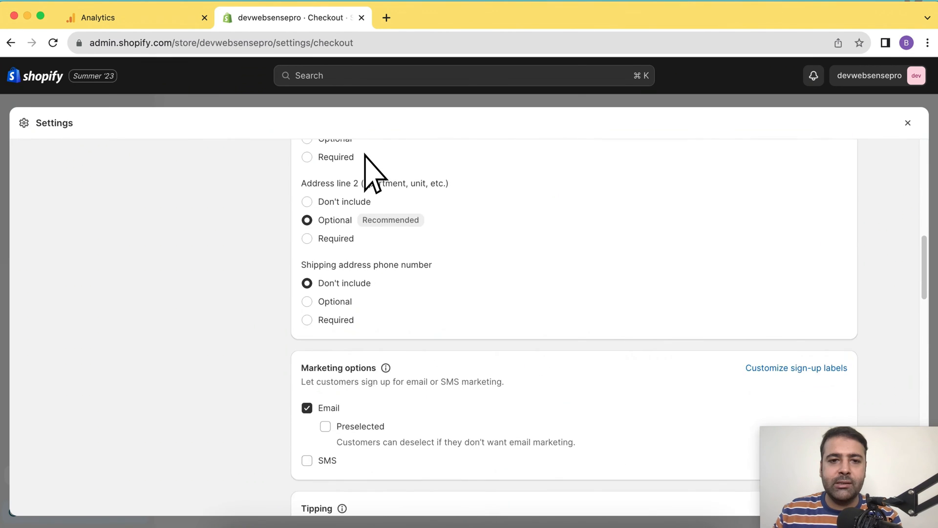
scroll("down", 3)
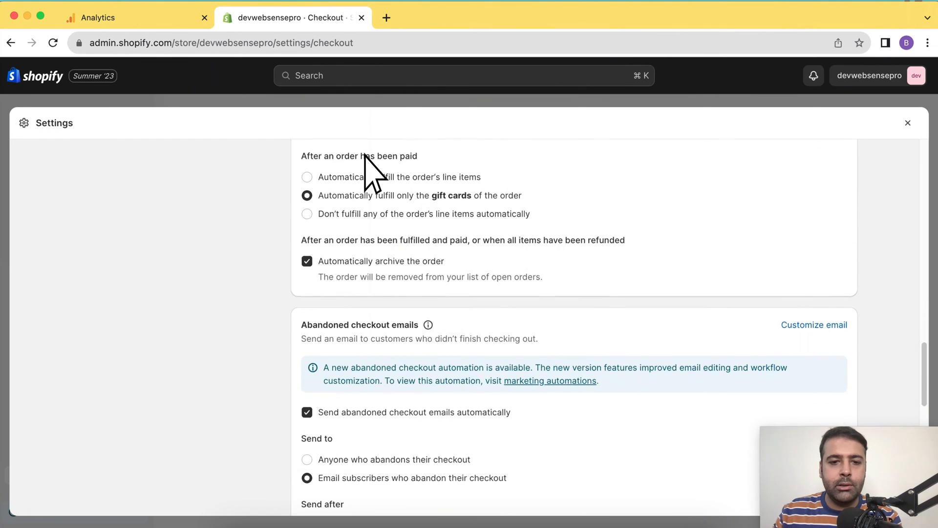
scroll("down", 3)
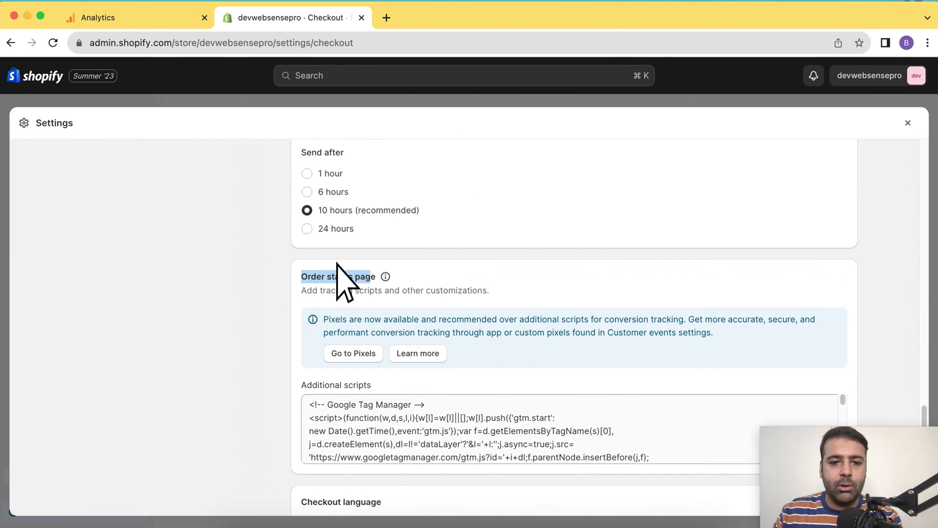
scroll("down", 3)
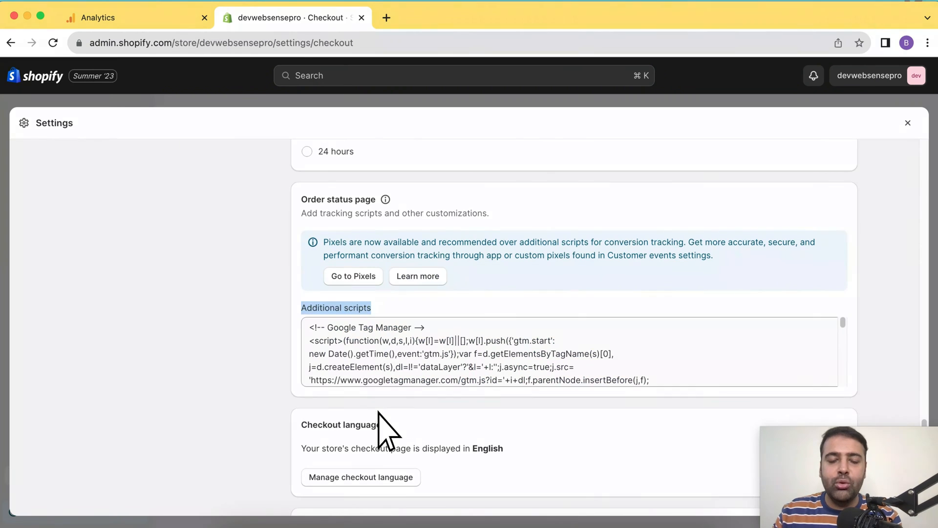
scroll("down", 3)
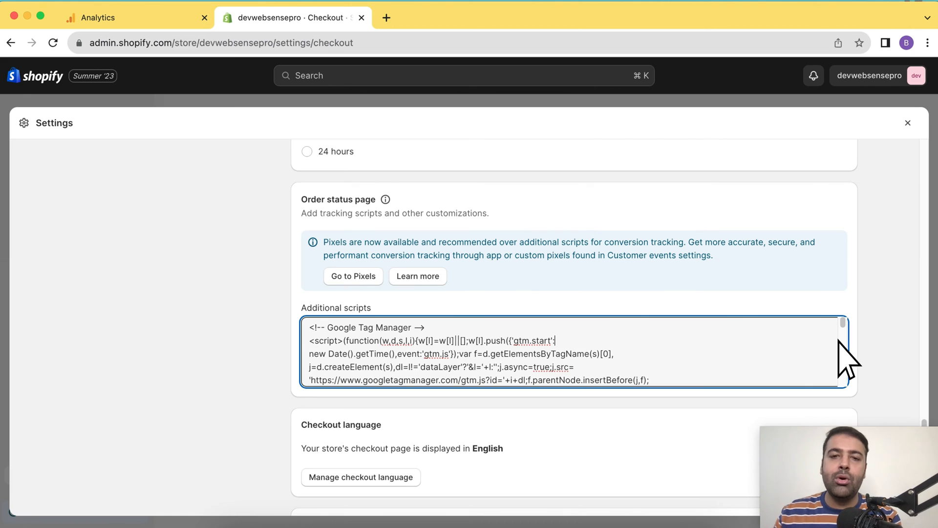
mouse_move(721, 356)
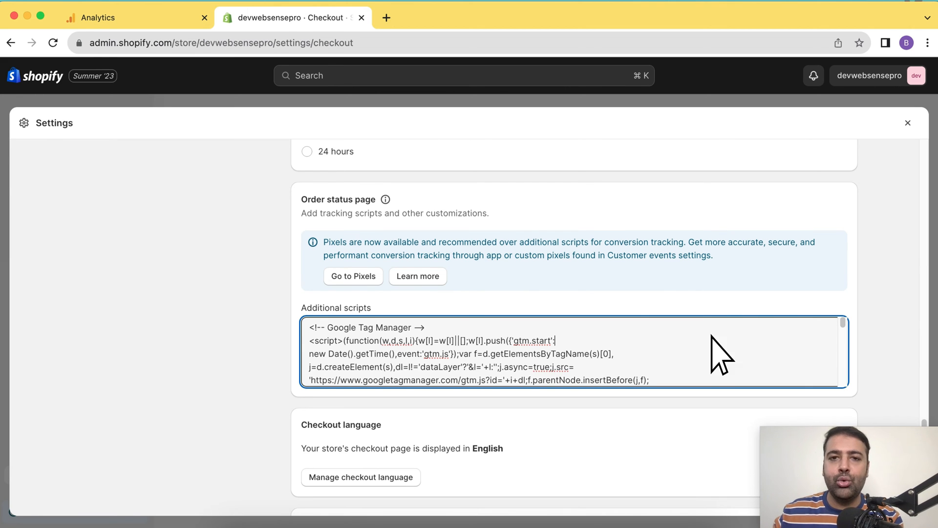
mouse_move(634, 353)
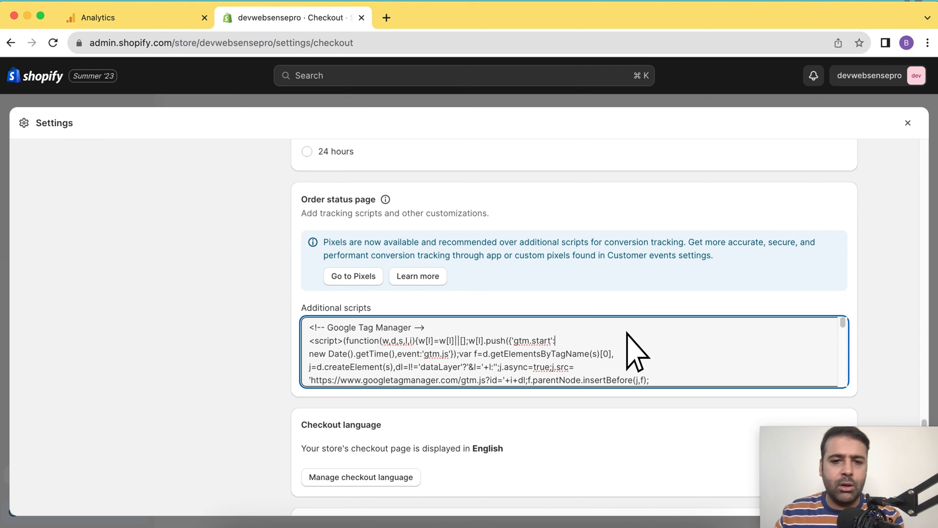
mouse_move(485, 344)
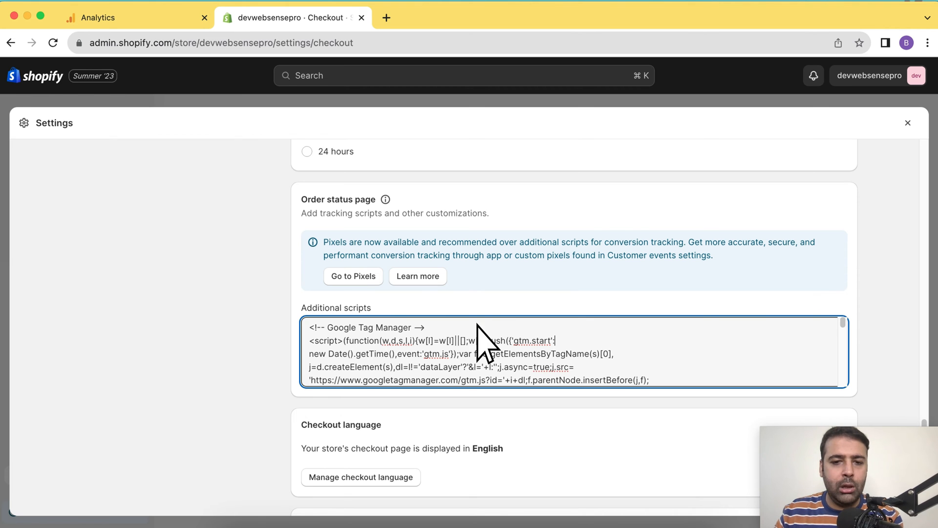
left_click_drag(479, 341, 650, 380)
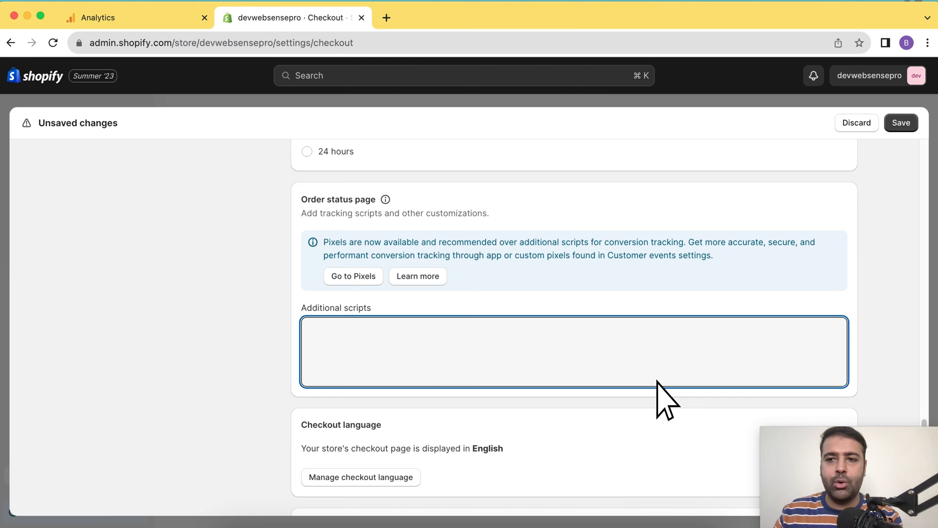
mouse_move(763, 299)
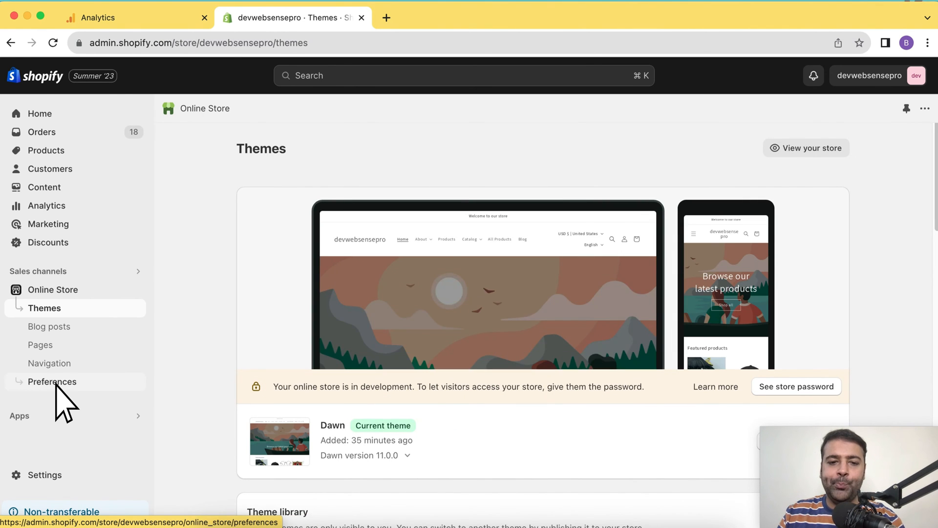
Go to Online Store > Preferences to view the empty Google Analytics account code
left_click(53, 381)
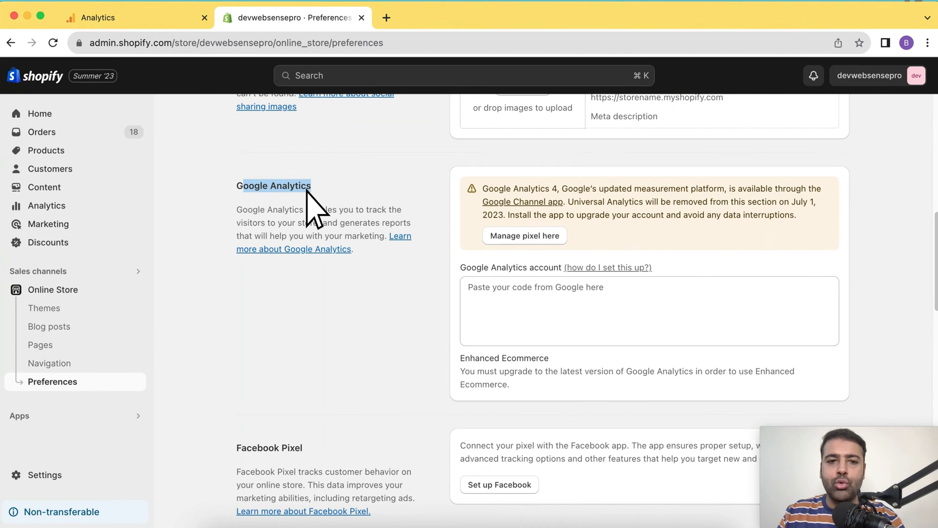
mouse_move(485, 206)
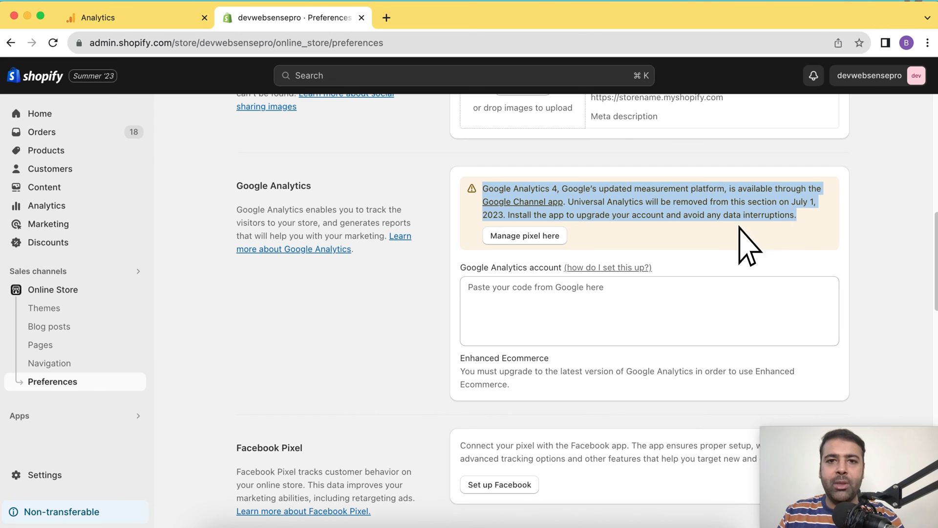
mouse_move(515, 258)
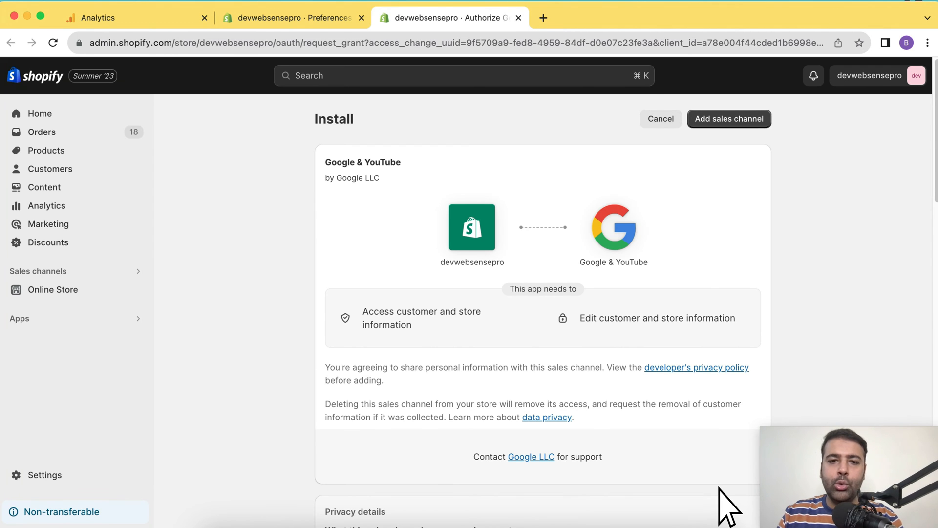
Add Google & YouTube as a sales channel from its install page
double_click(364, 162)
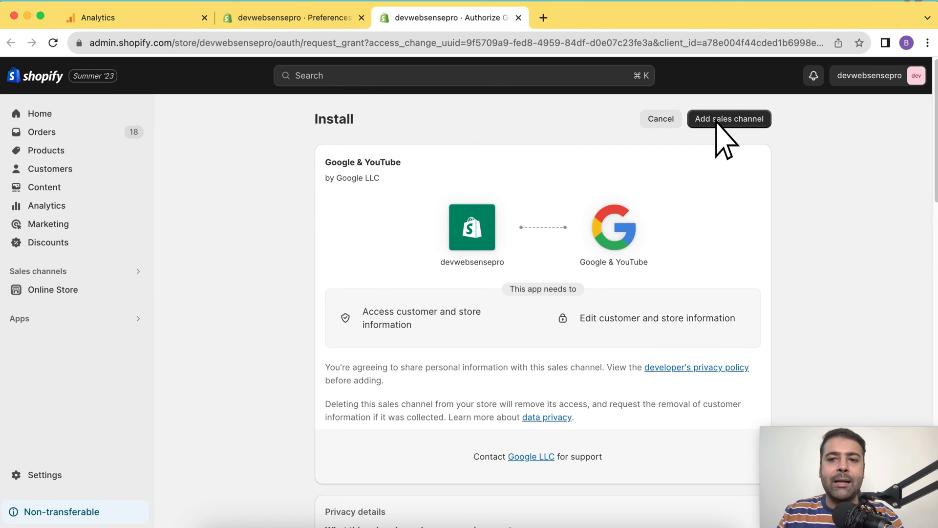
left_click(729, 118)
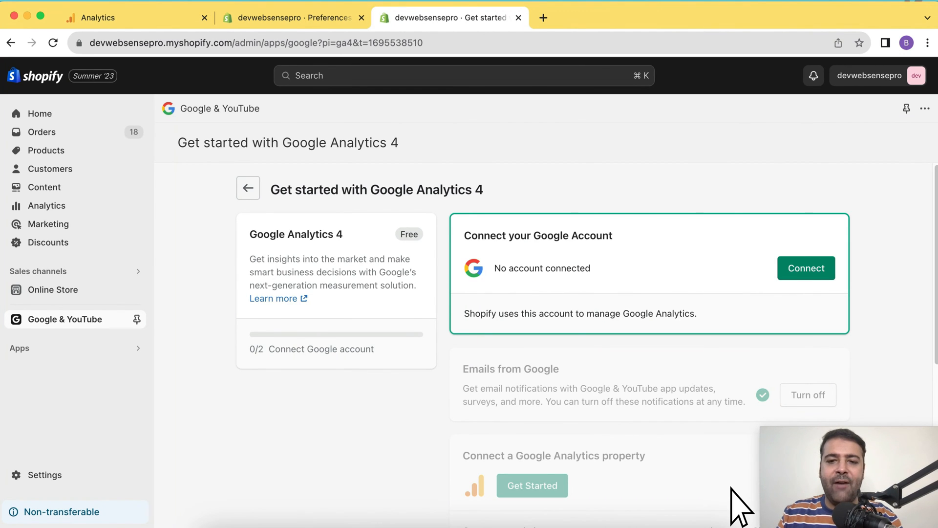
Sign in with the chosen Google account and allow the Shopify Google & YouTube channel access
scroll("down", 3)
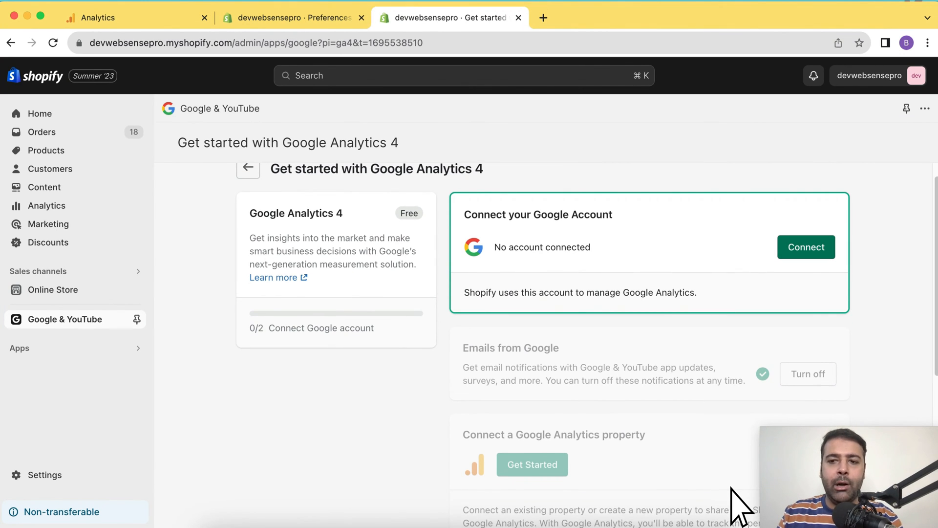
left_click(805, 247)
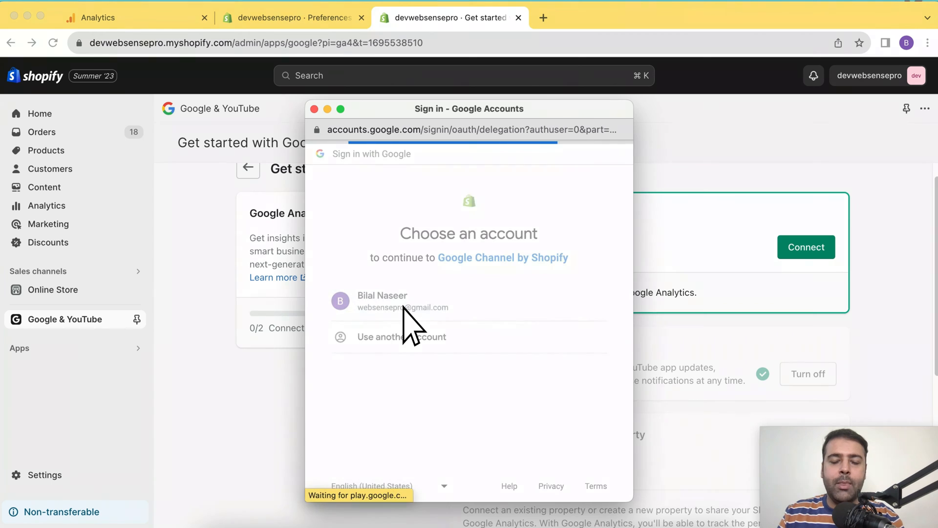
left_click(402, 301)
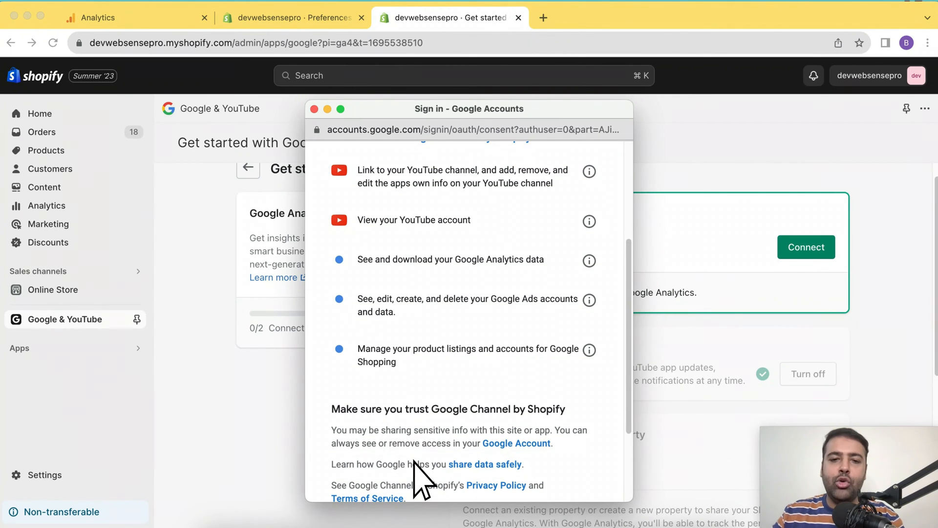
scroll("down", 3)
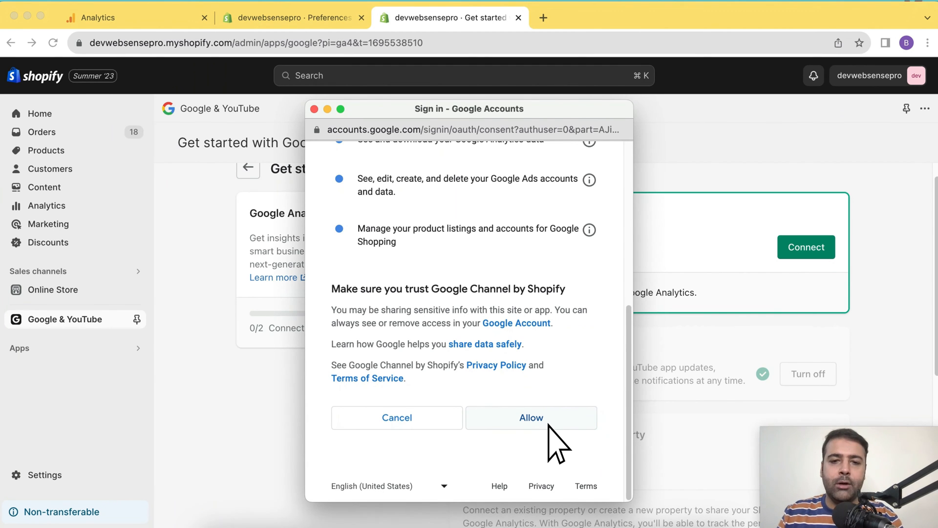
left_click(531, 417)
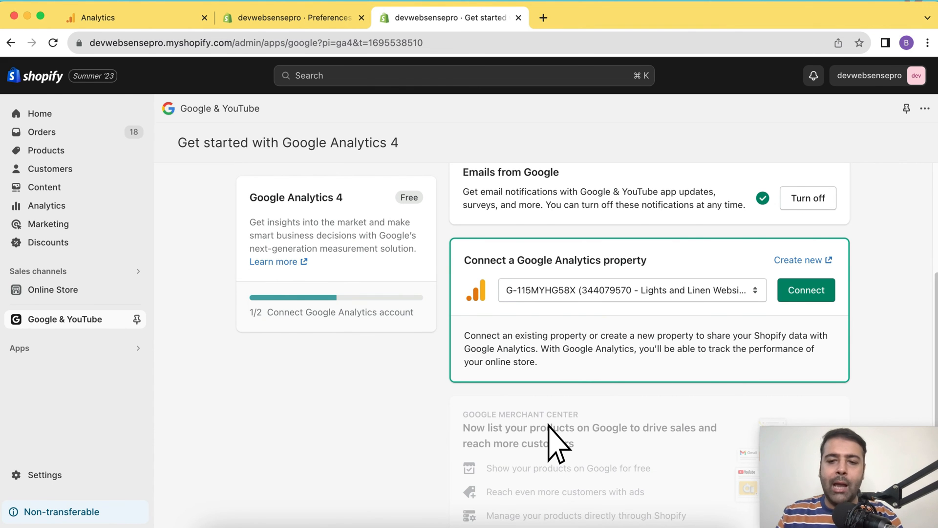
Select the G-GNYV6K6H81 (Youtube Tutorial) Analytics property and connect it to the store
left_click(629, 290)
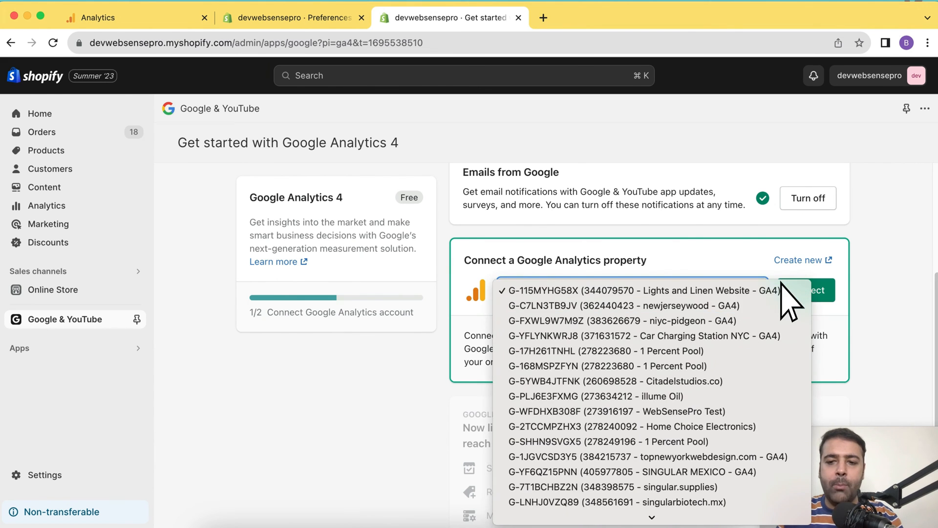
scroll("down", 3)
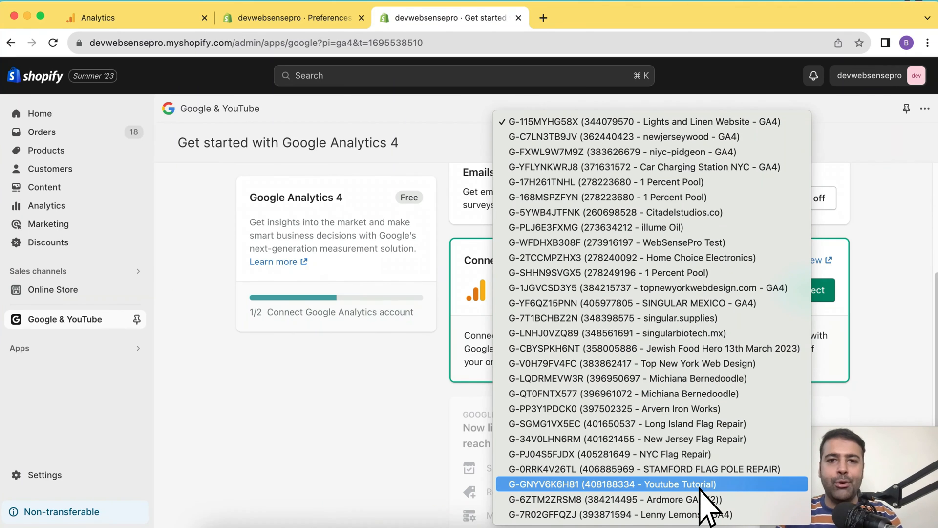
left_click(609, 485)
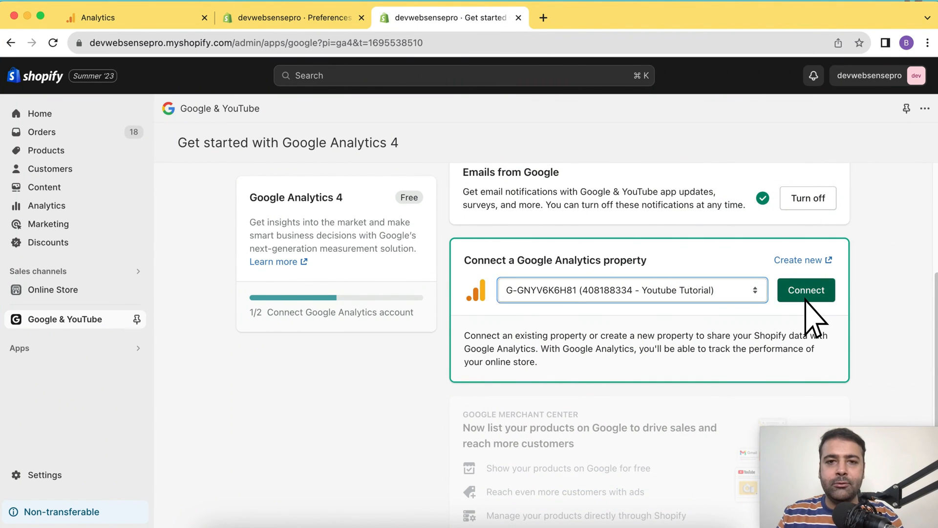
left_click(806, 290)
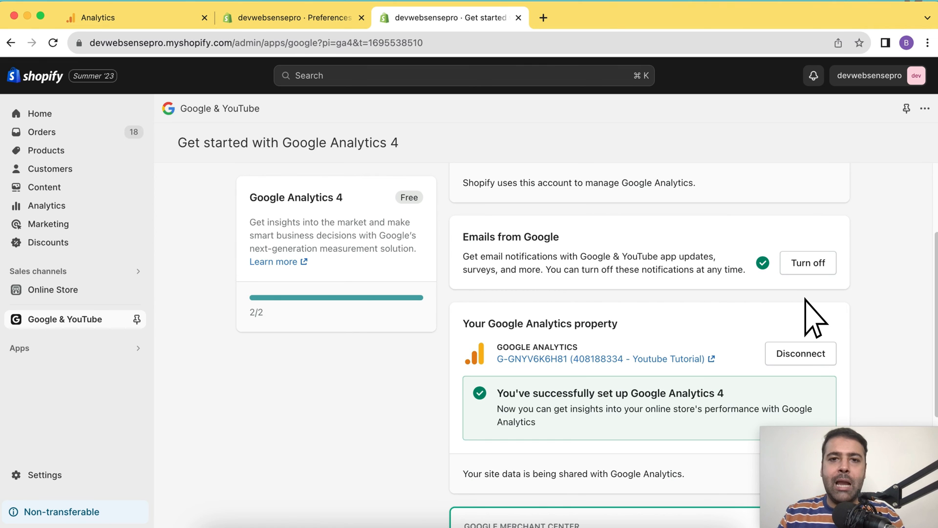
scroll("down", 3)
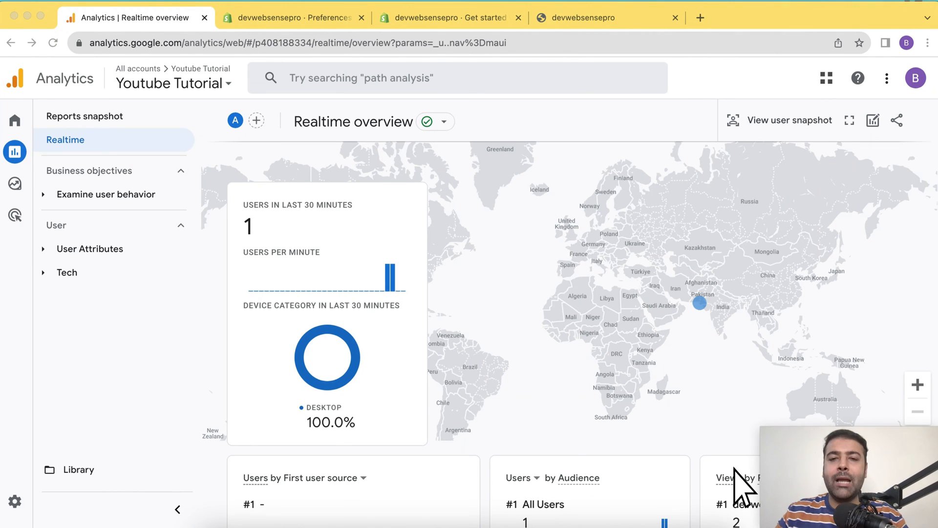
Browse the Realtime event counts by event name, such as page_view, first_visit and add_to_cart
scroll("down", 3)
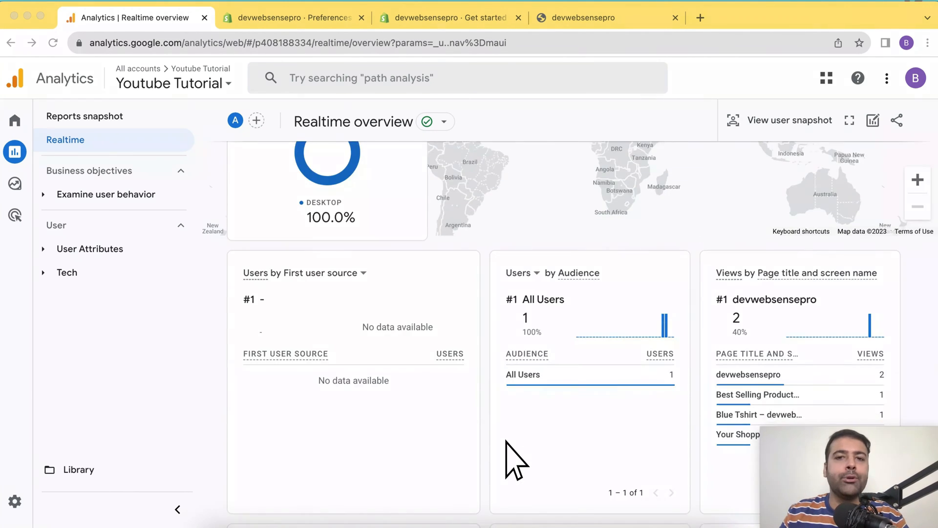
scroll("down", 3)
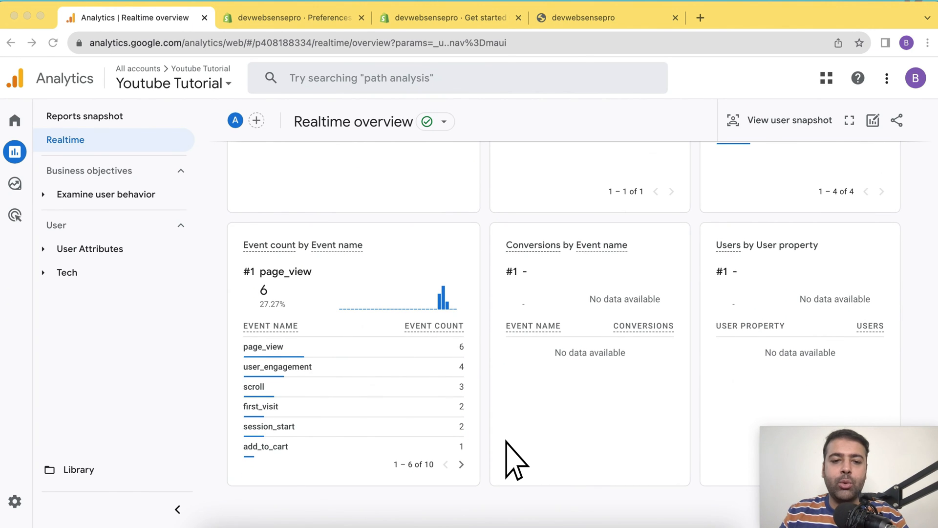
mouse_move(287, 445)
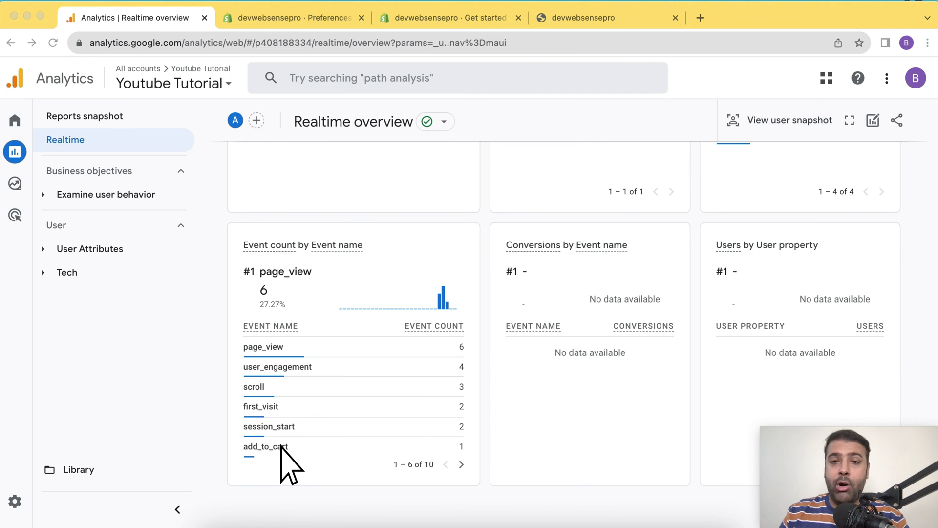
mouse_move(573, 45)
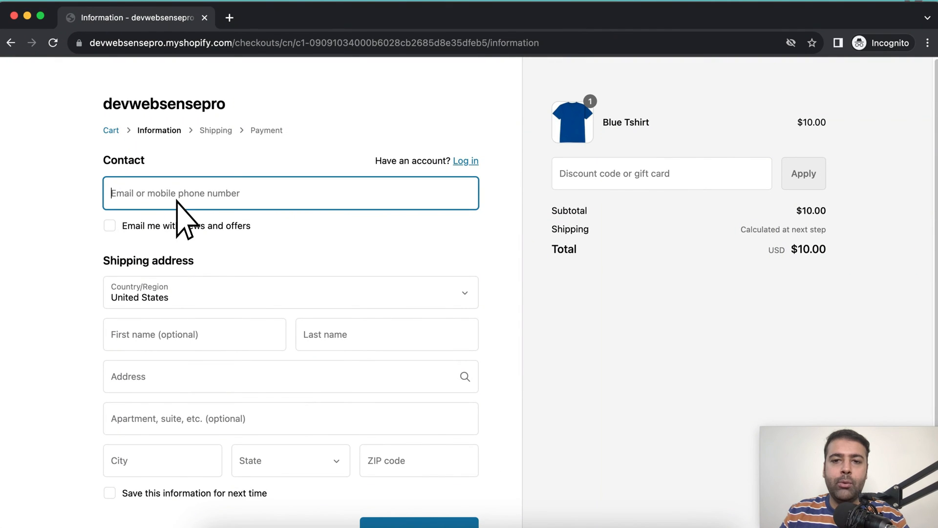
mouse_move(305, 503)
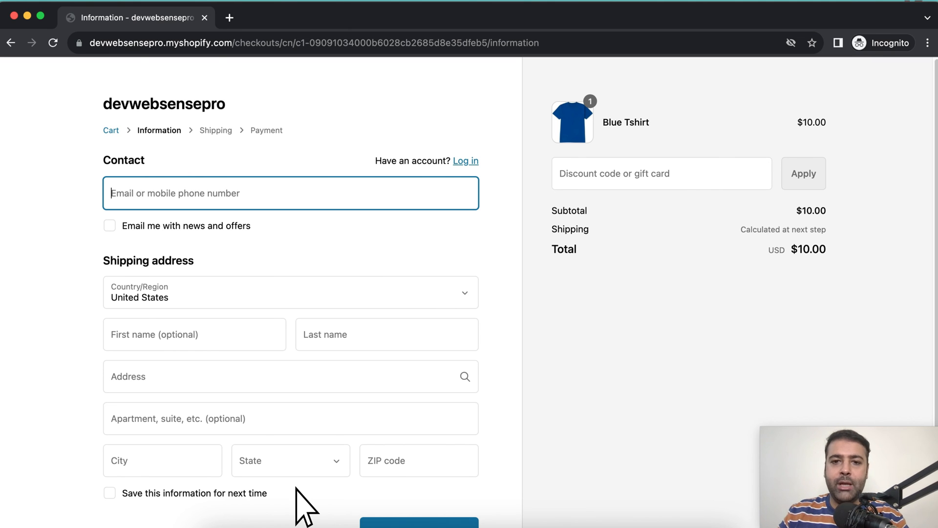
left_click(125, 18)
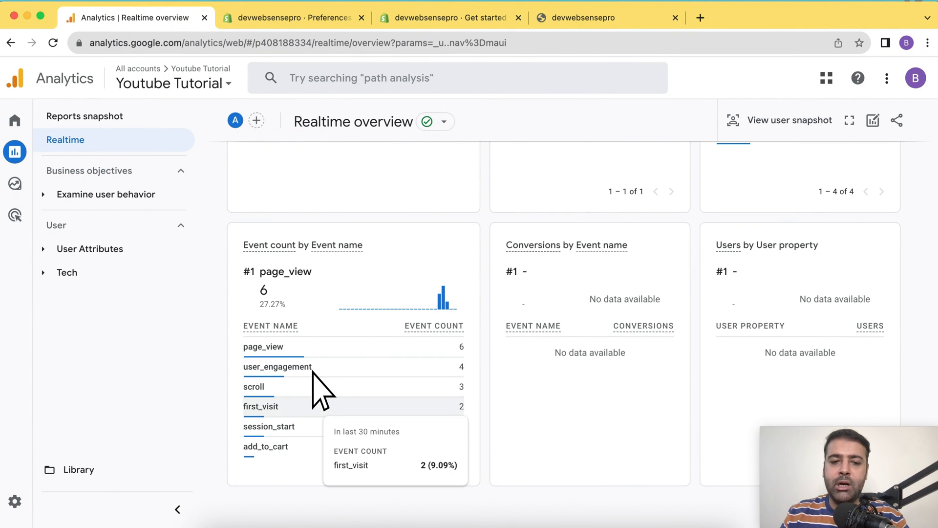
mouse_move(287, 446)
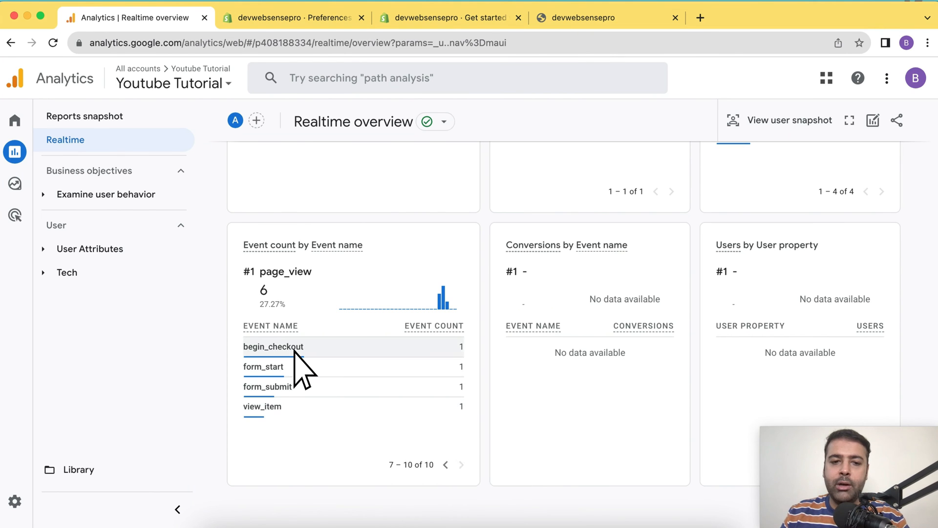
mouse_move(289, 406)
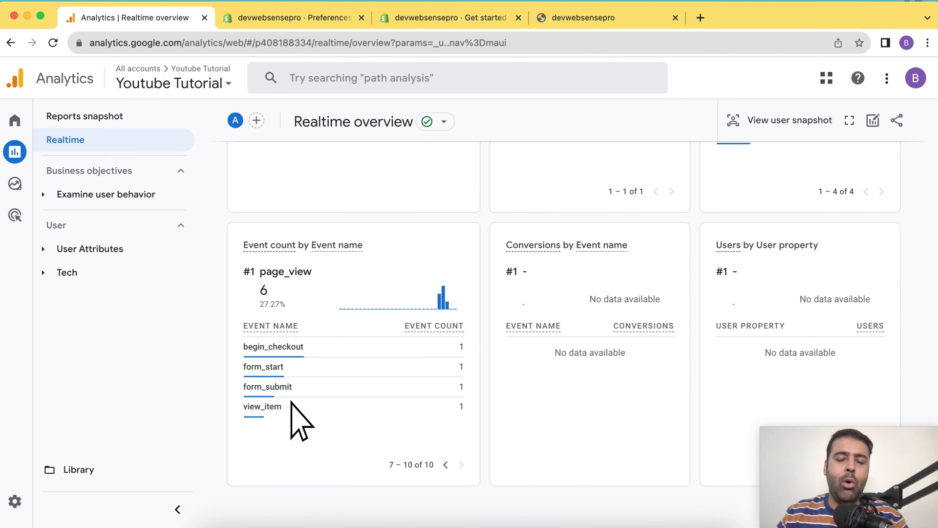
mouse_move(446, 465)
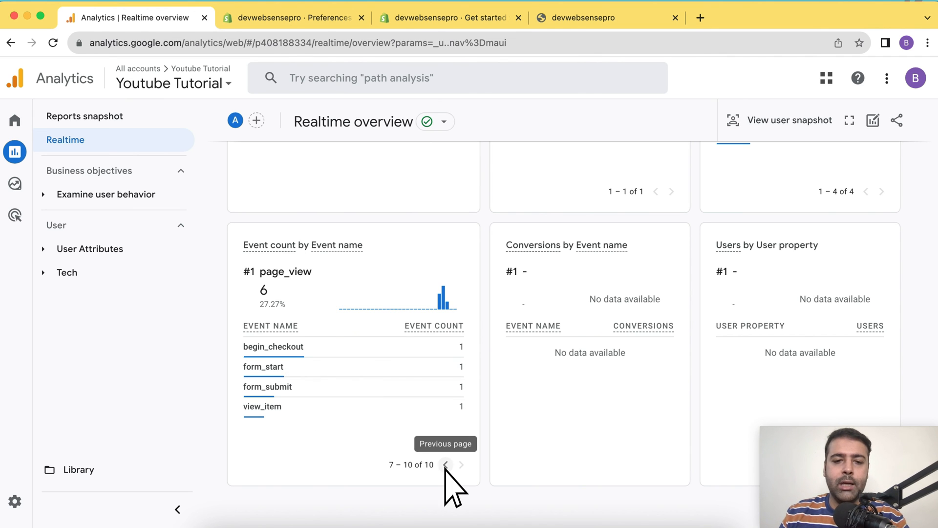
Break down the add_to_cart event by its parameters, then return to the event list
left_click(445, 465)
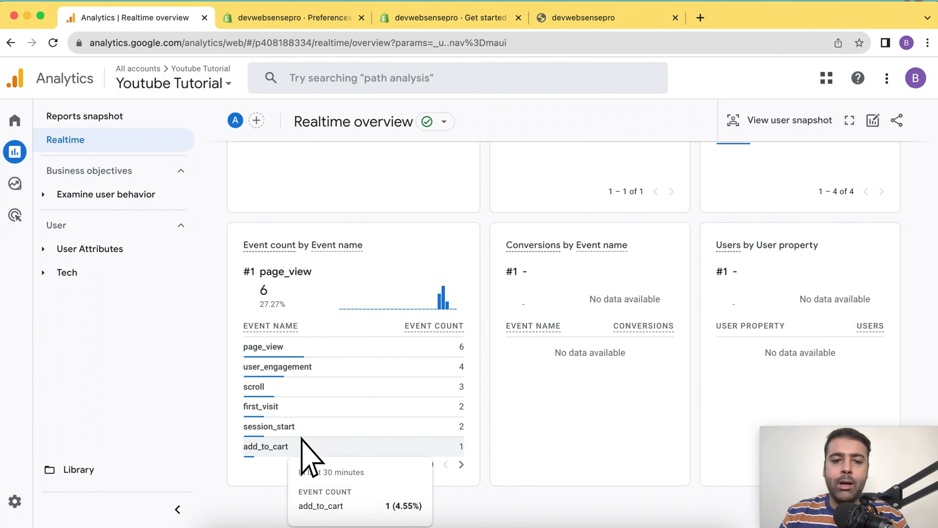
left_click(266, 446)
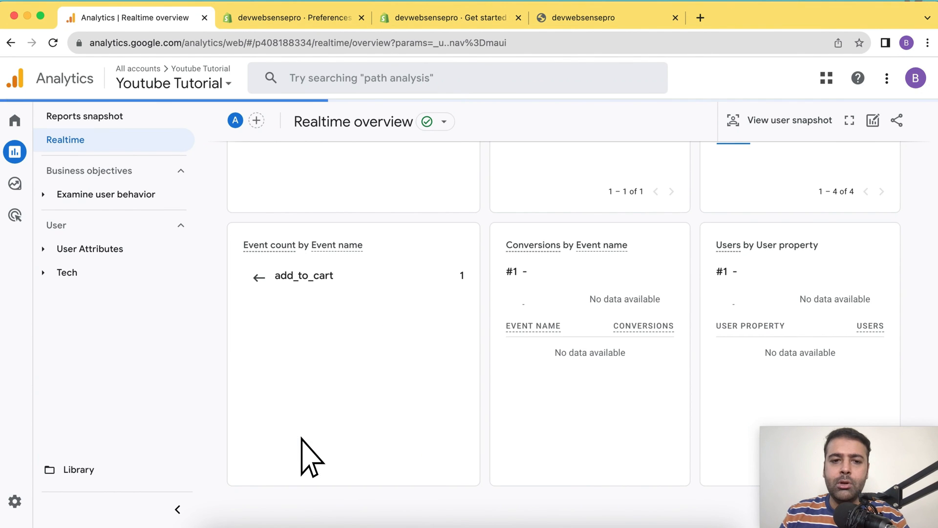
mouse_move(344, 335)
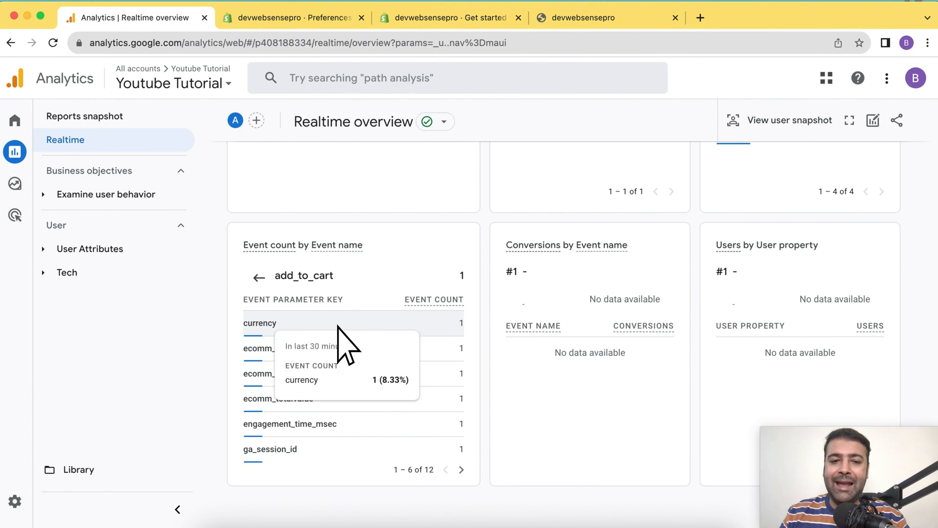
mouse_move(285, 407)
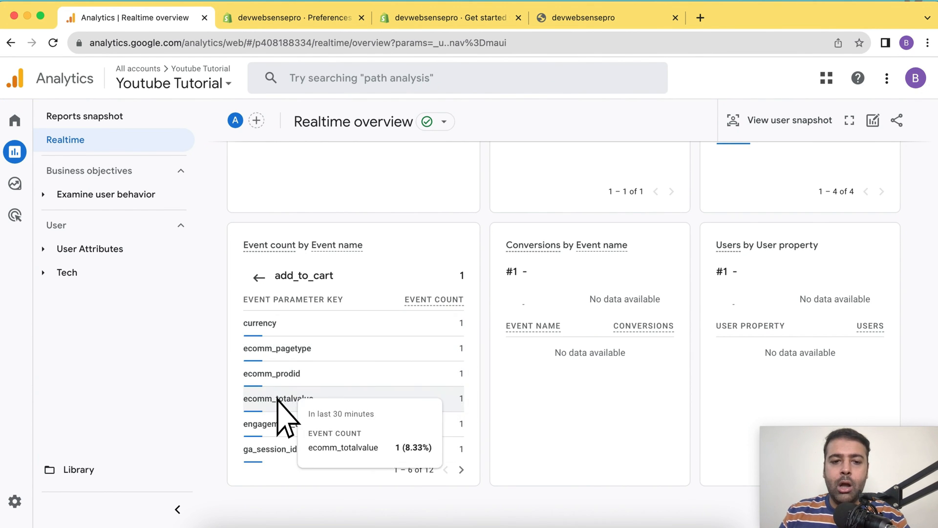
mouse_move(299, 455)
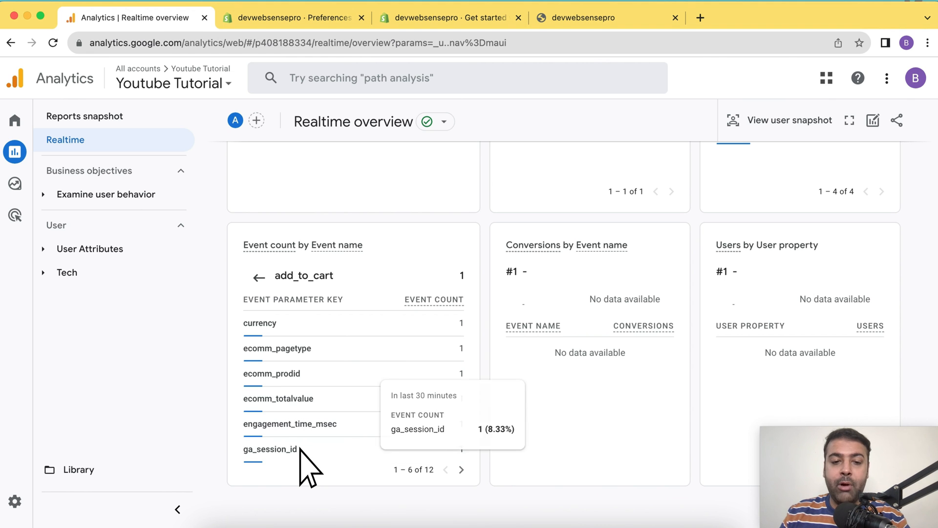
mouse_move(259, 278)
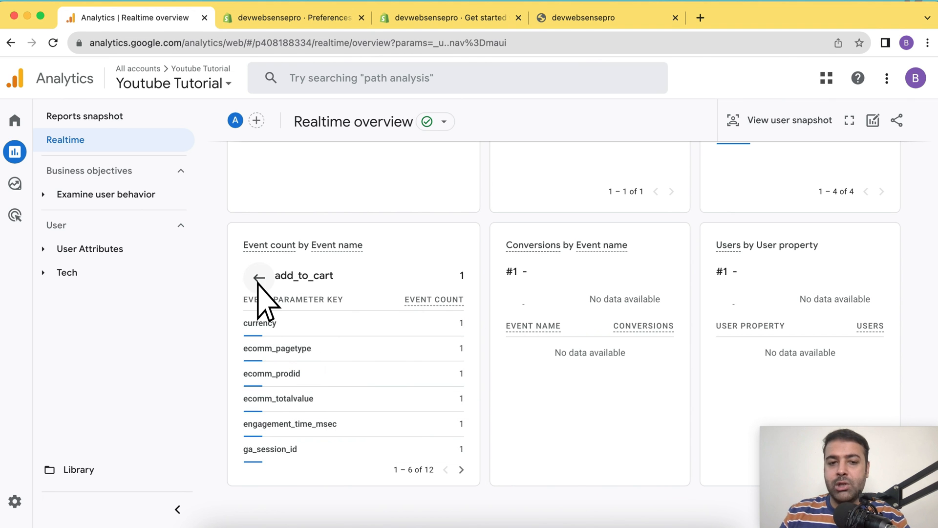
left_click(461, 469)
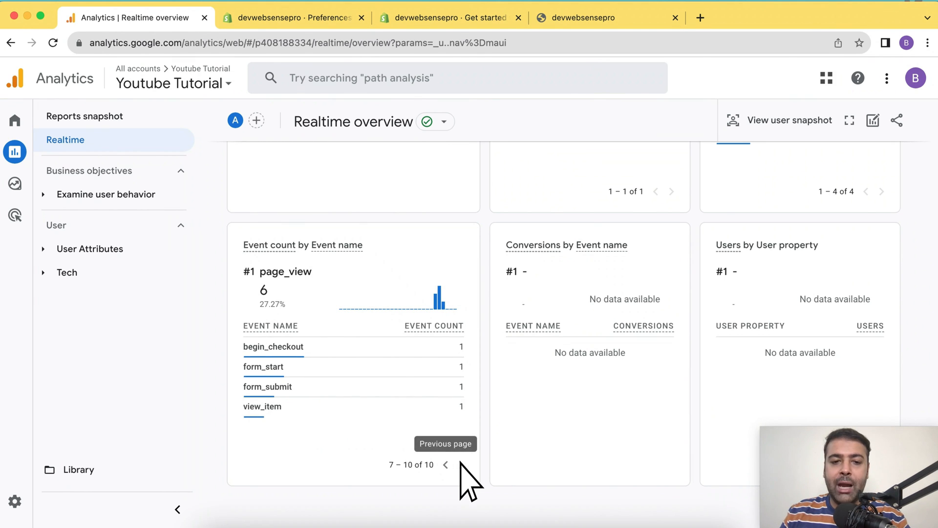
Open begin_checkout's parameter breakdown and confirm its currency is USD
left_click(273, 347)
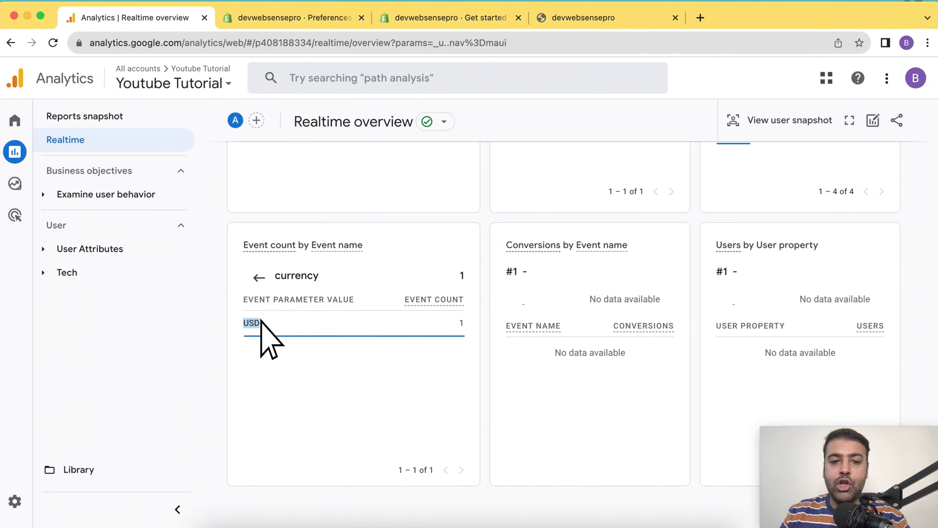
left_click(257, 276)
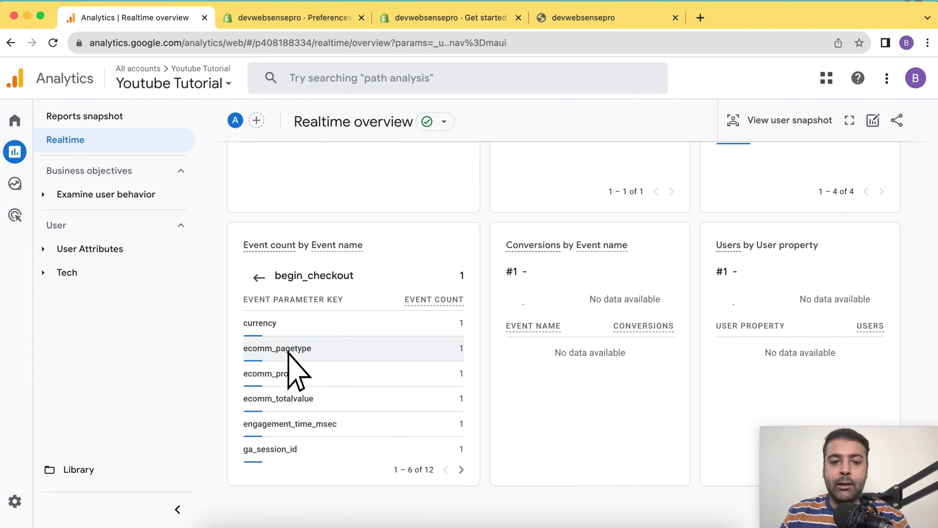
left_click(278, 399)
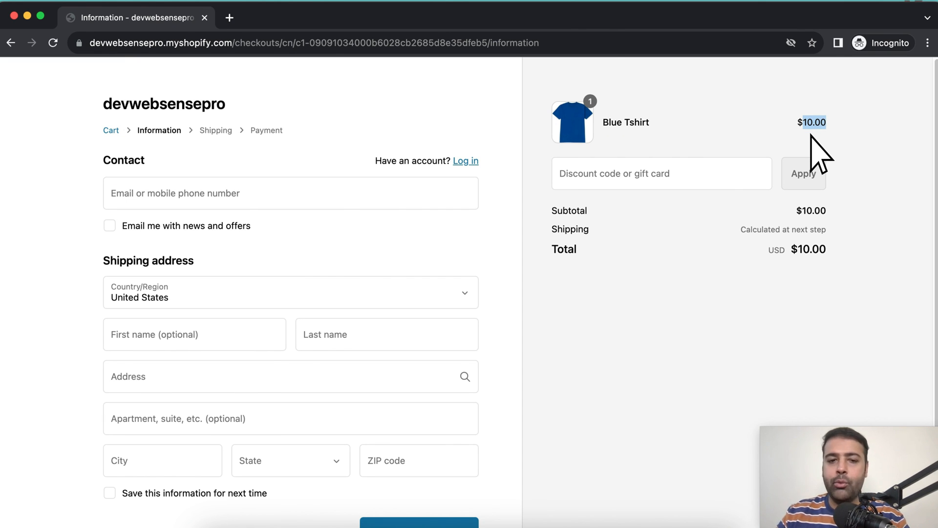
left_click(132, 18)
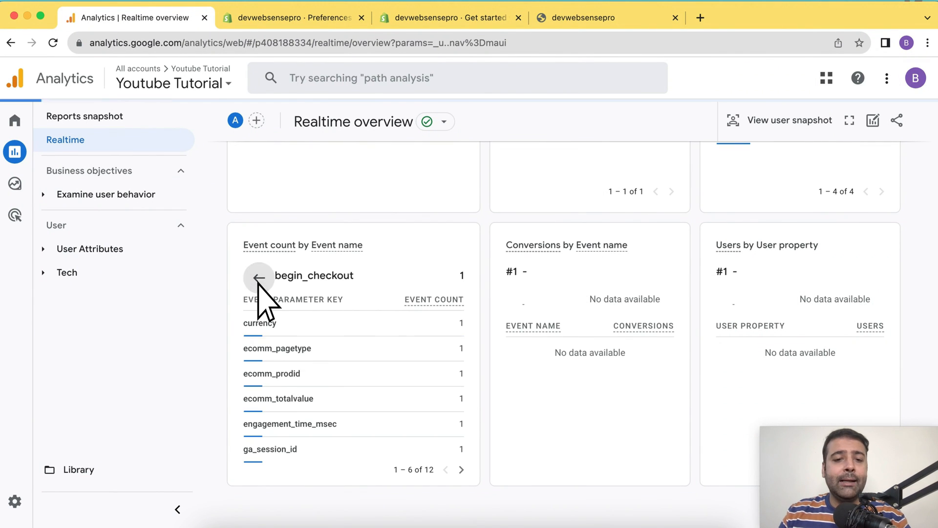